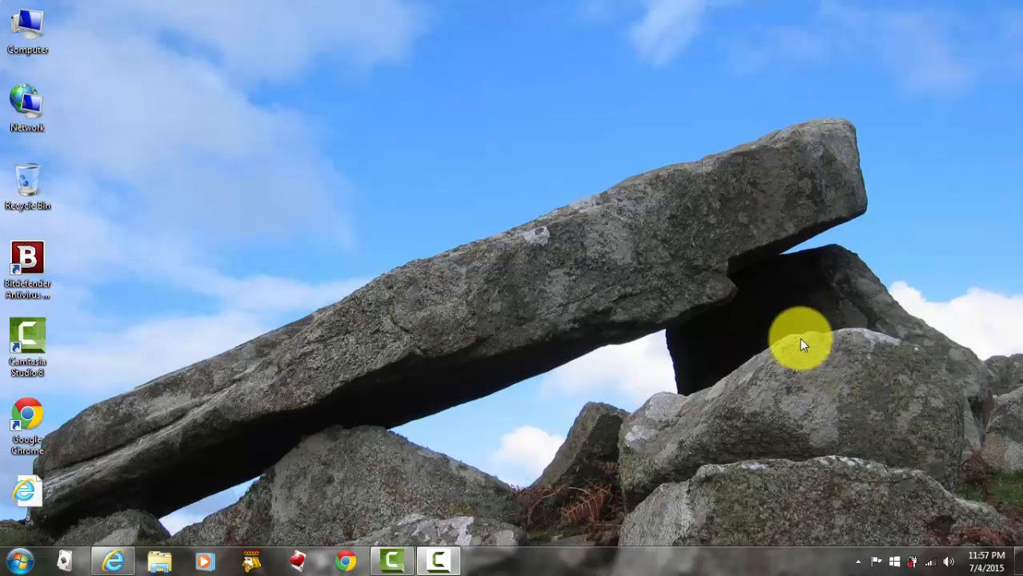
mouse_move(710, 210)
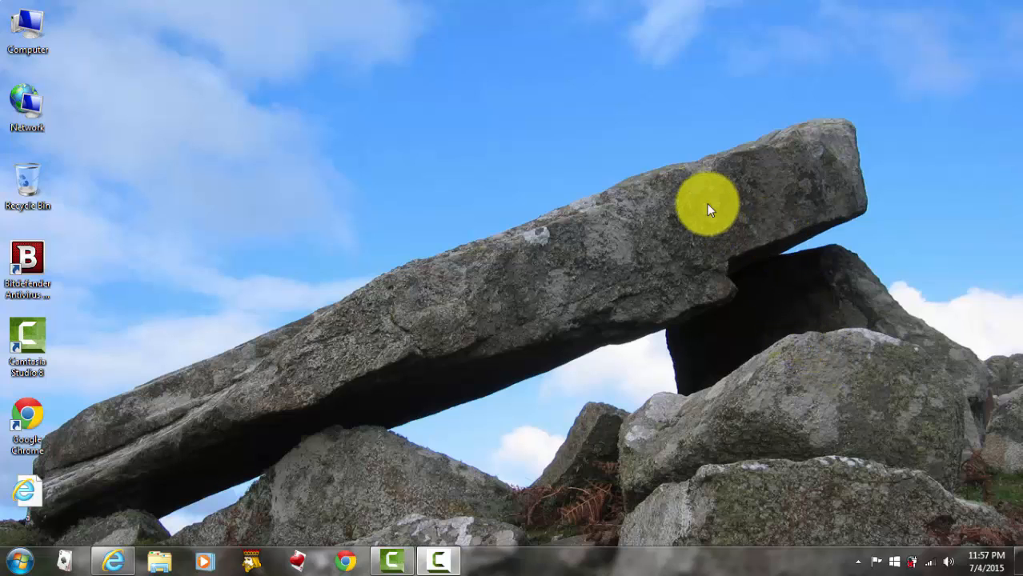
mouse_move(685, 222)
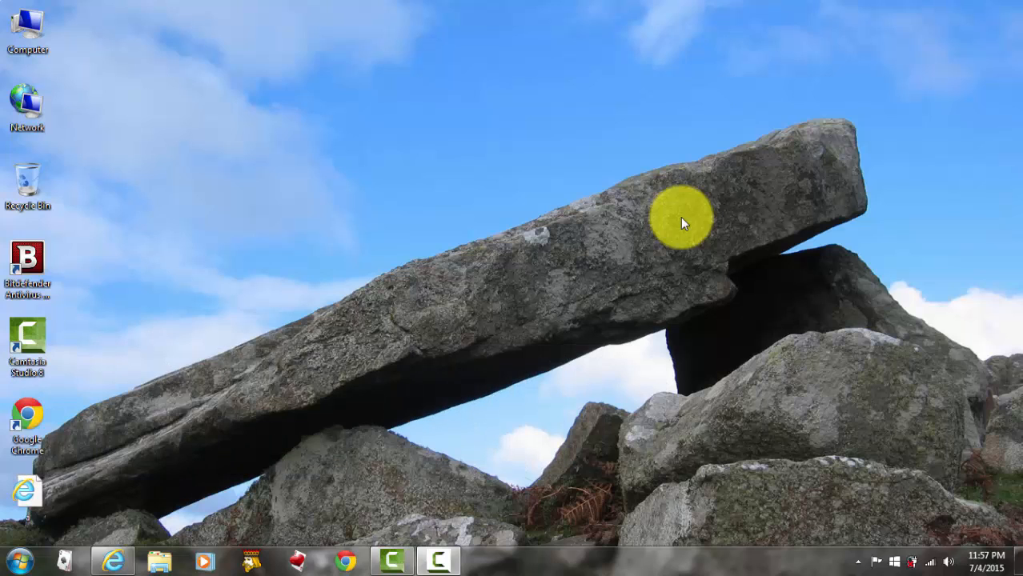
mouse_move(649, 206)
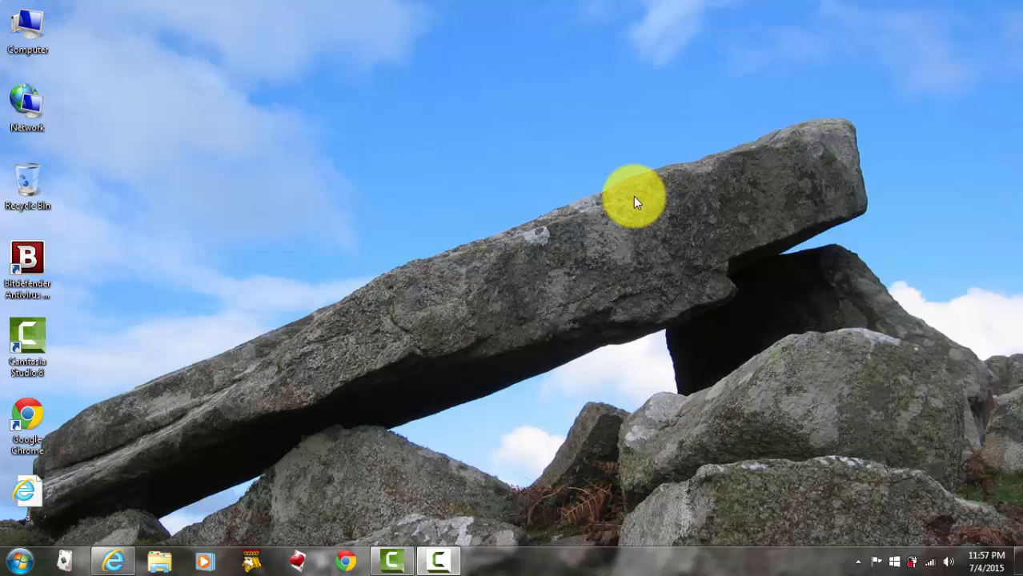
mouse_move(141, 463)
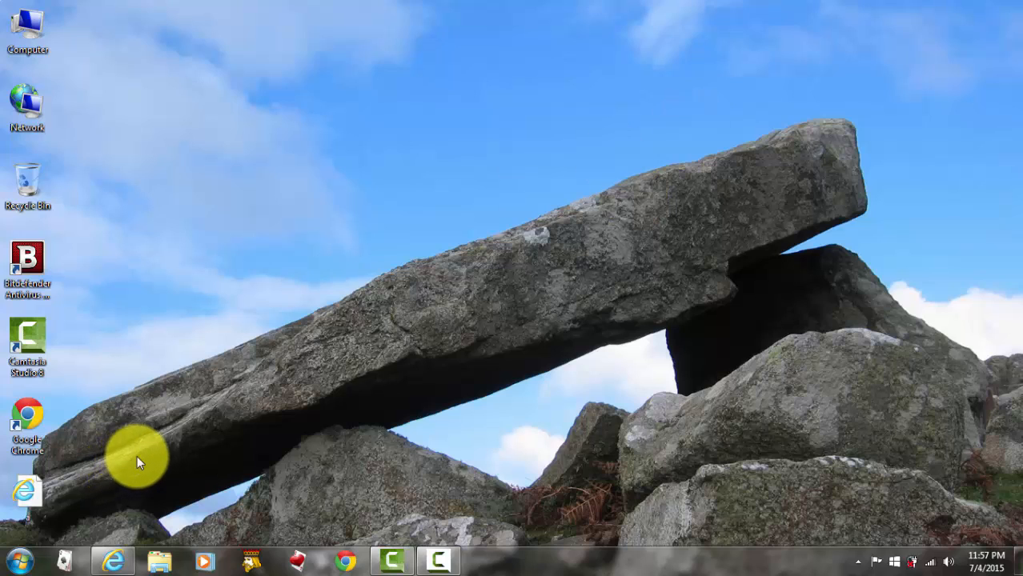
mouse_move(157, 449)
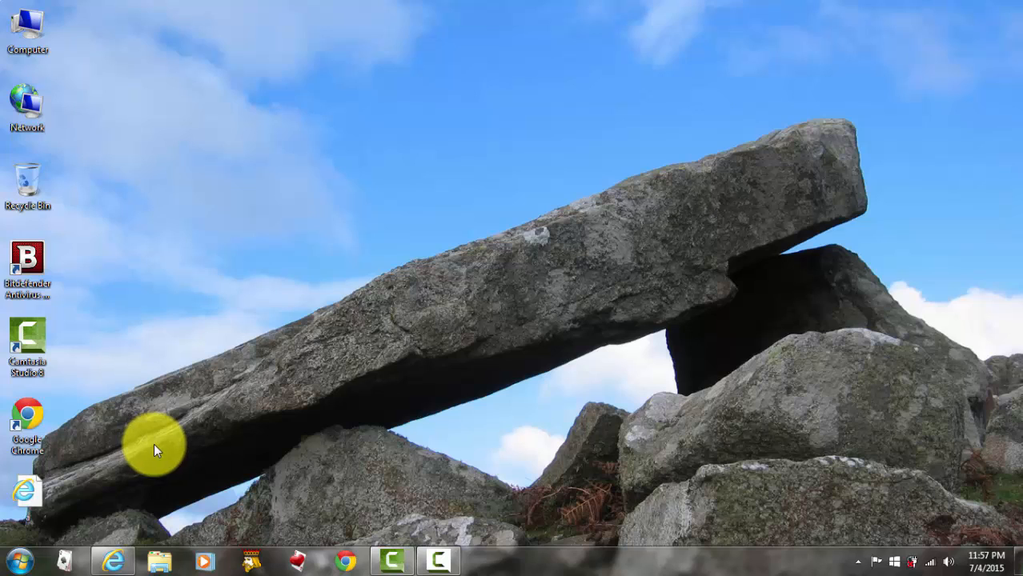
mouse_move(176, 455)
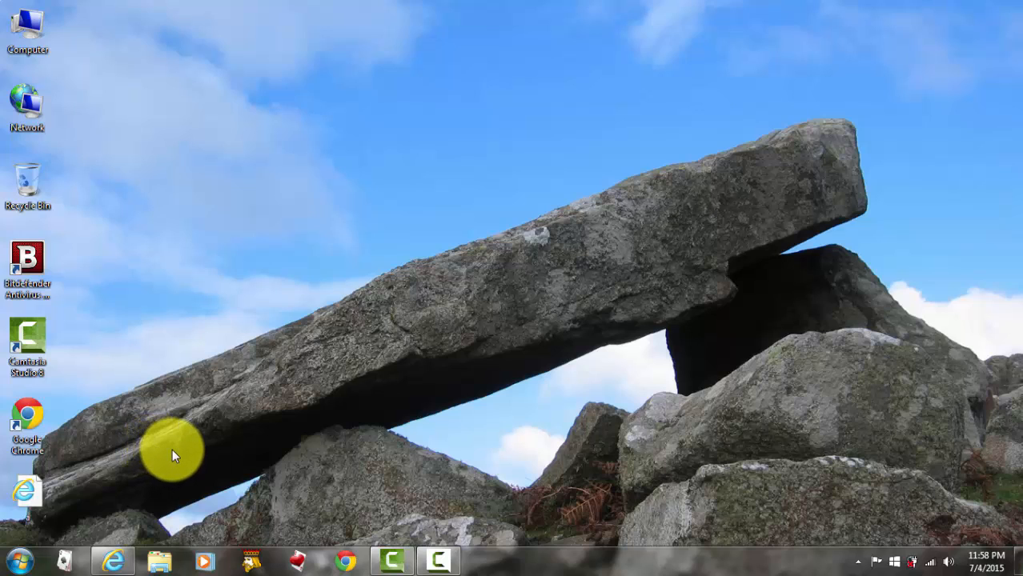
mouse_move(509, 86)
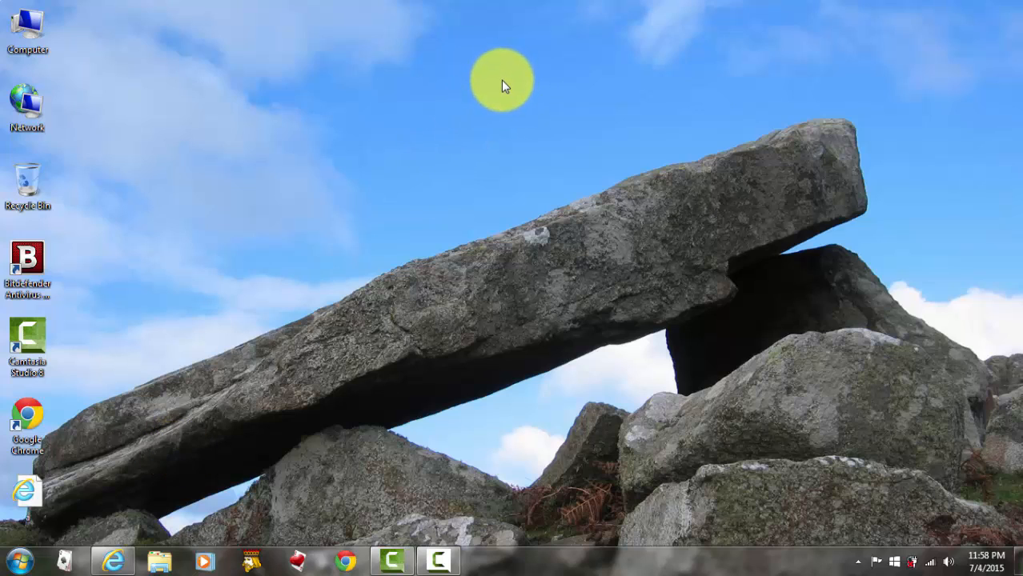
mouse_move(573, 163)
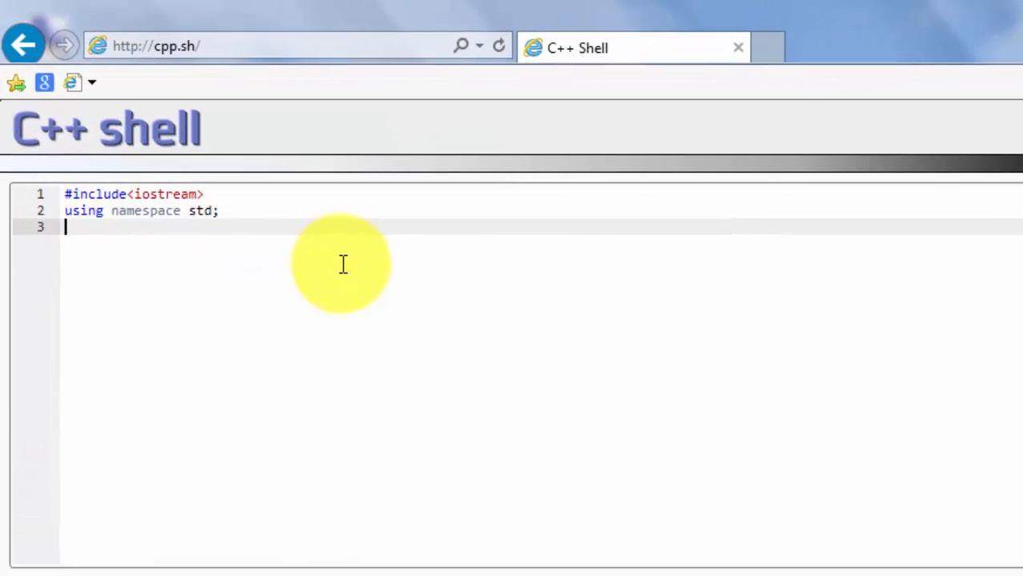
Write int main() with its opening and closing braces, correcting a mistyped 'void'.
text(int)
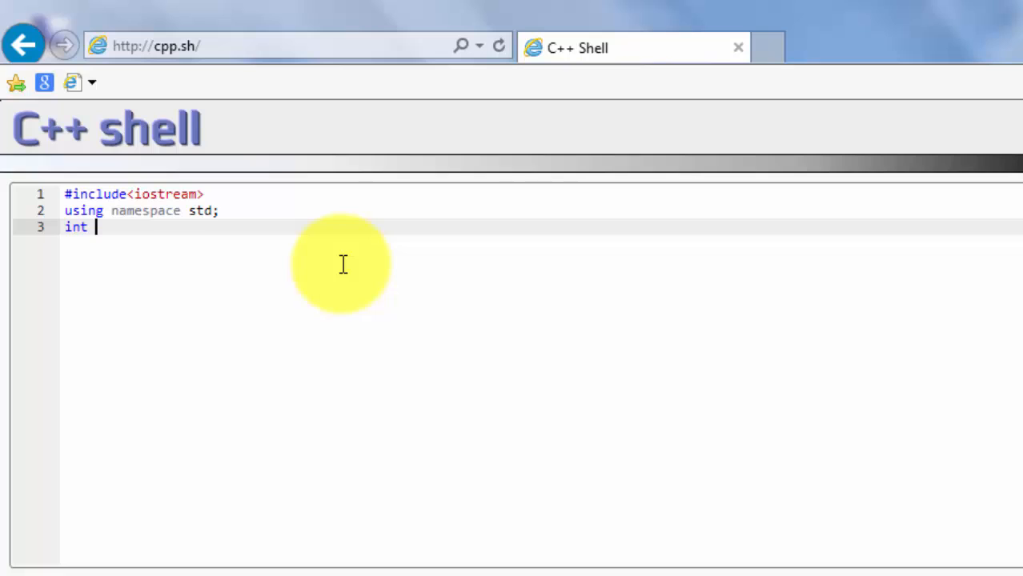
text(v)
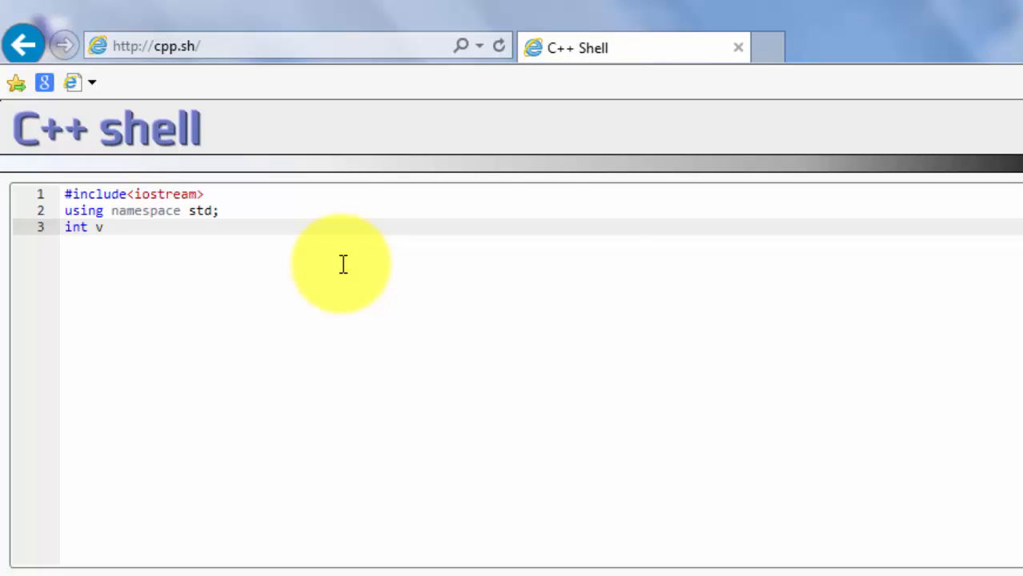
text(oi)
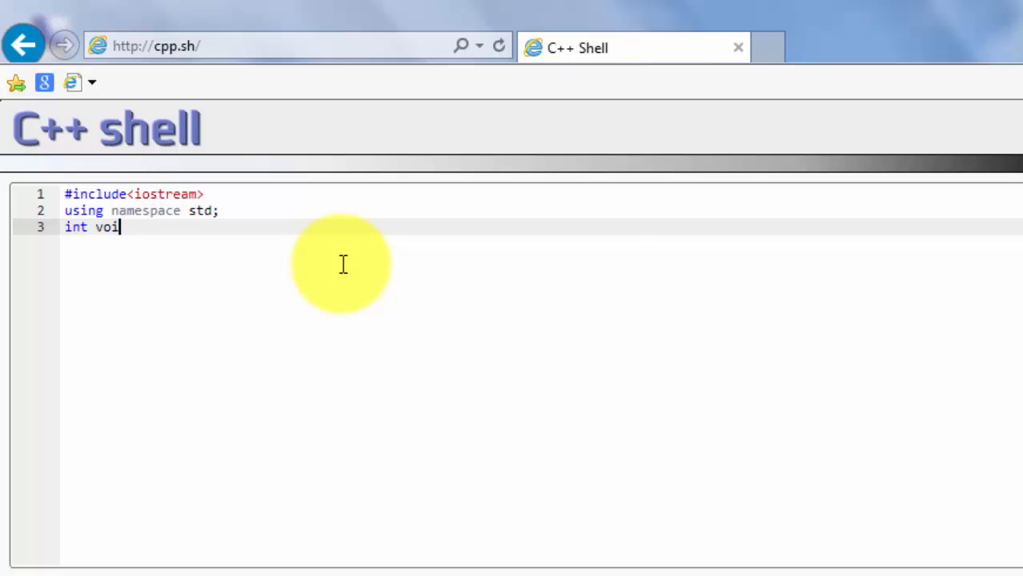
key(Backspace)
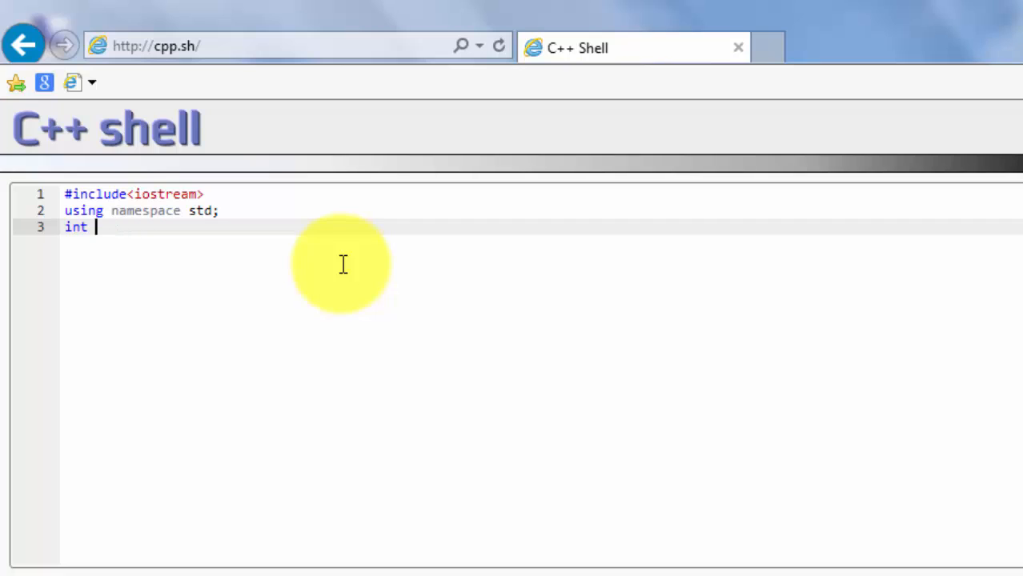
text(mai)
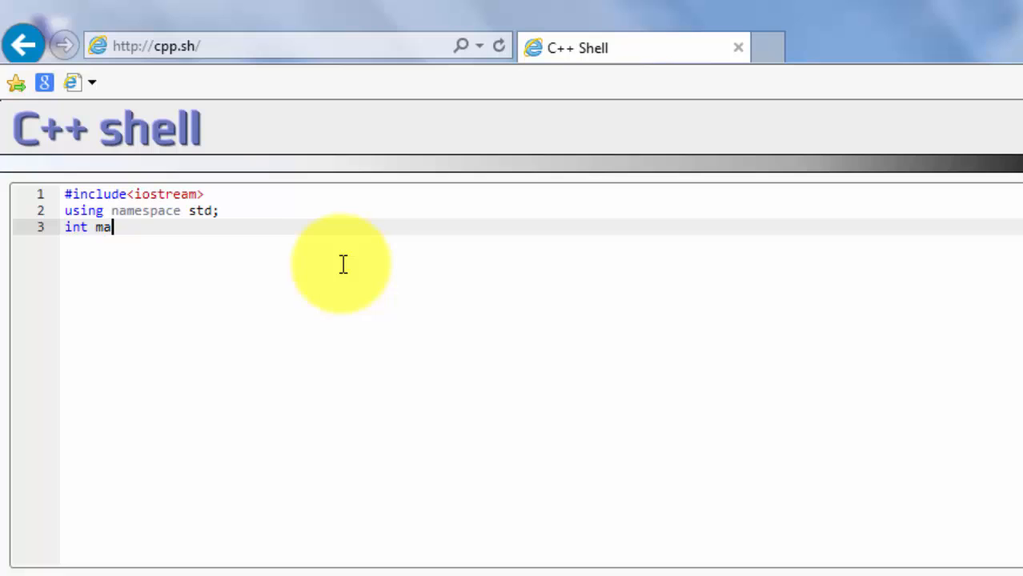
text(in()
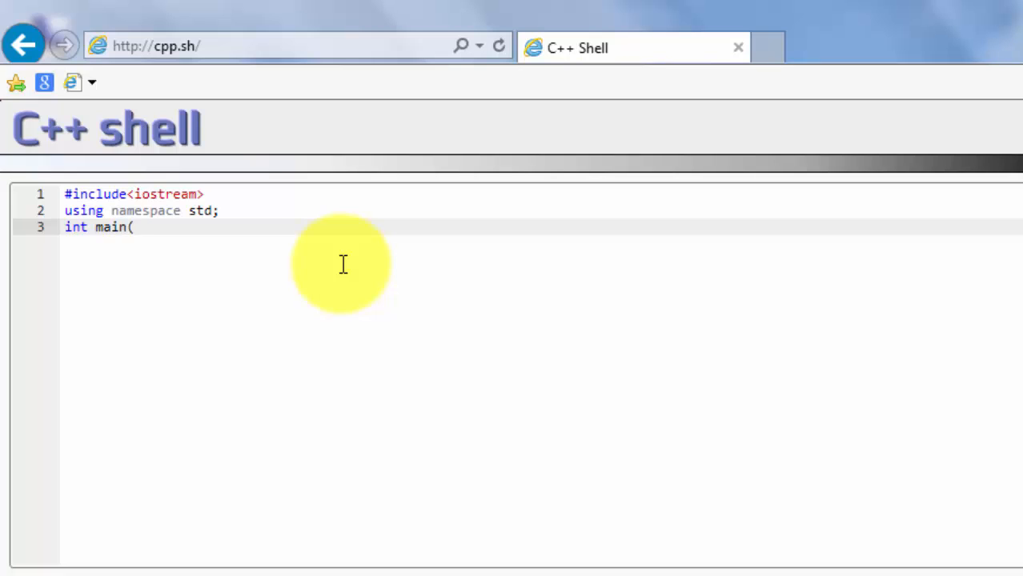
text())
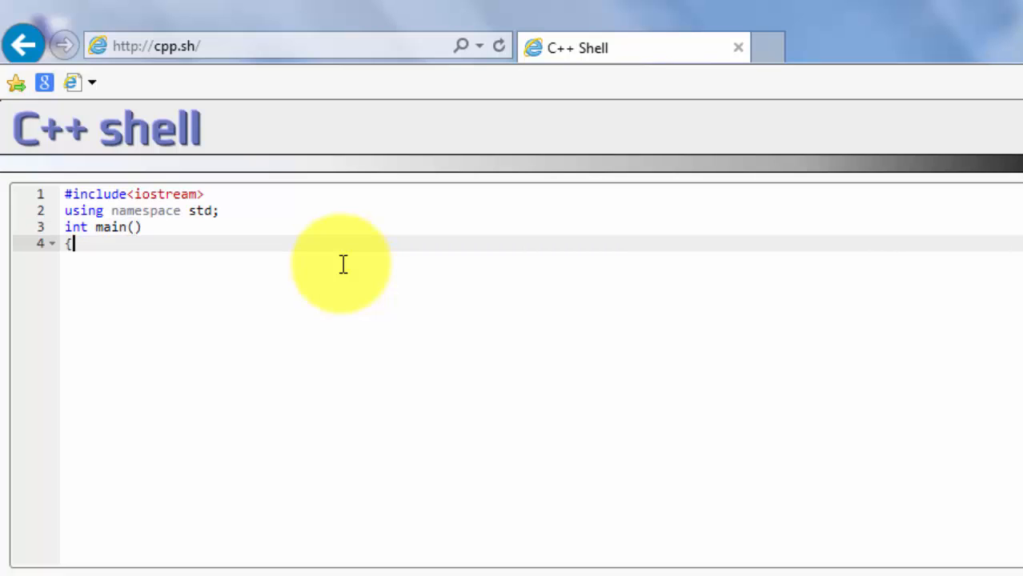
text(})
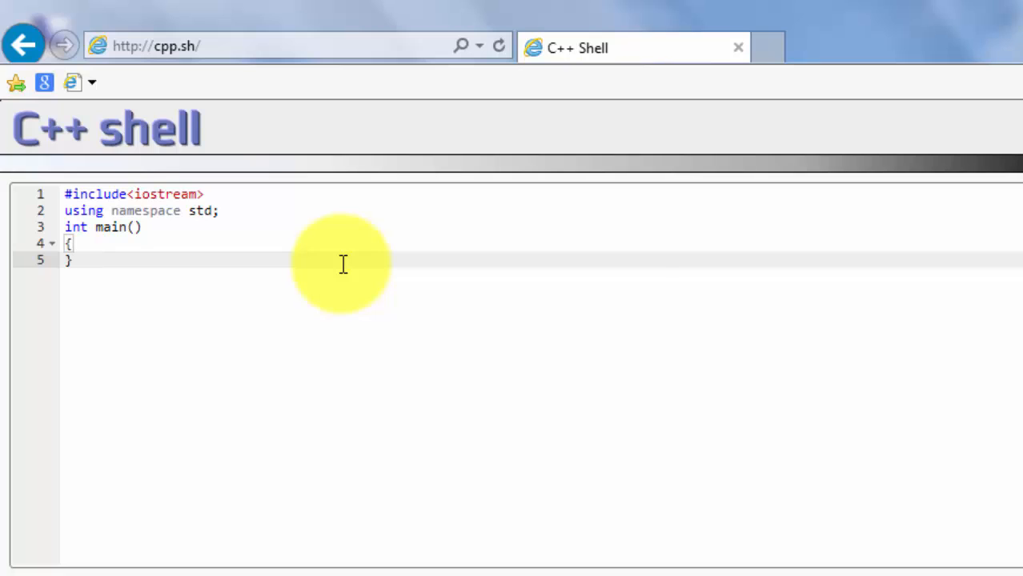
Insert a blank indented line inside main's braces.
click(72, 243)
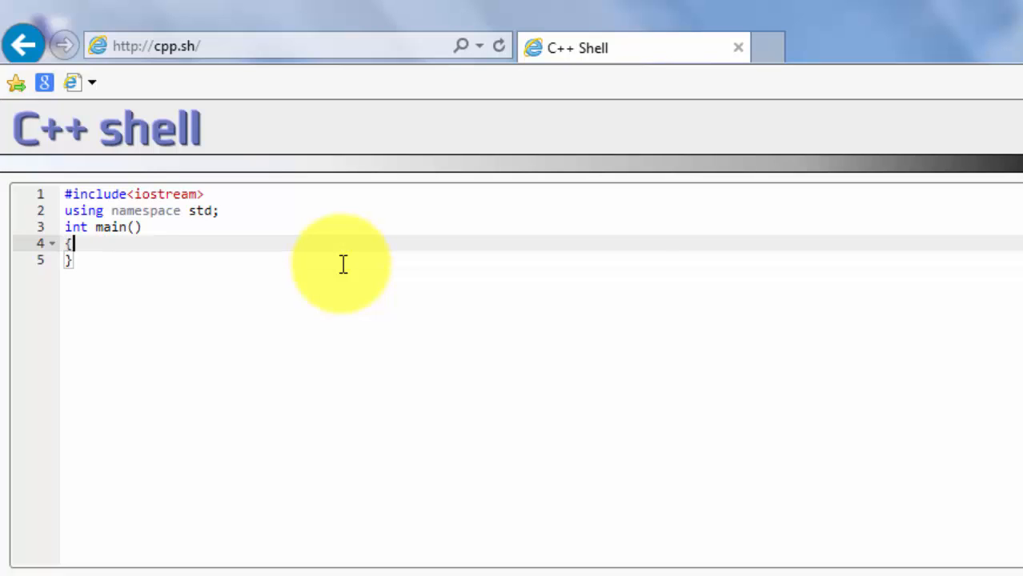
key(Return)
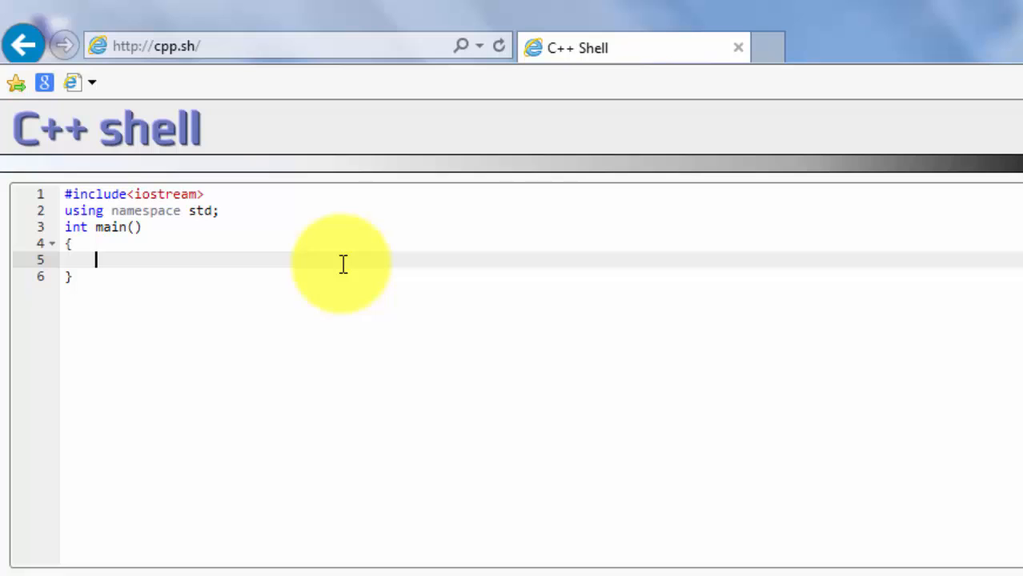
Declare int n; inside main and leave a fresh line below it.
text(int)
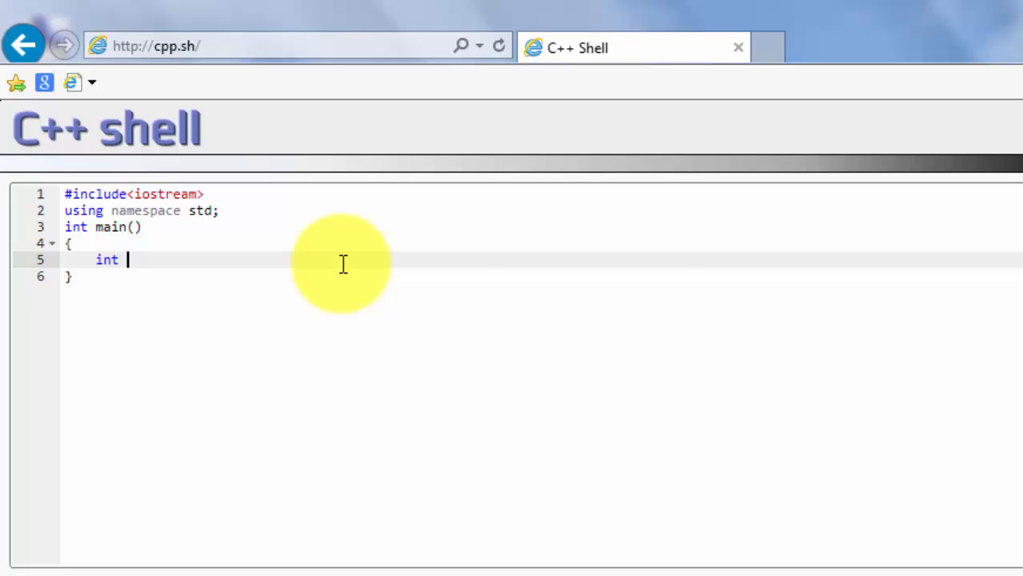
text(n)
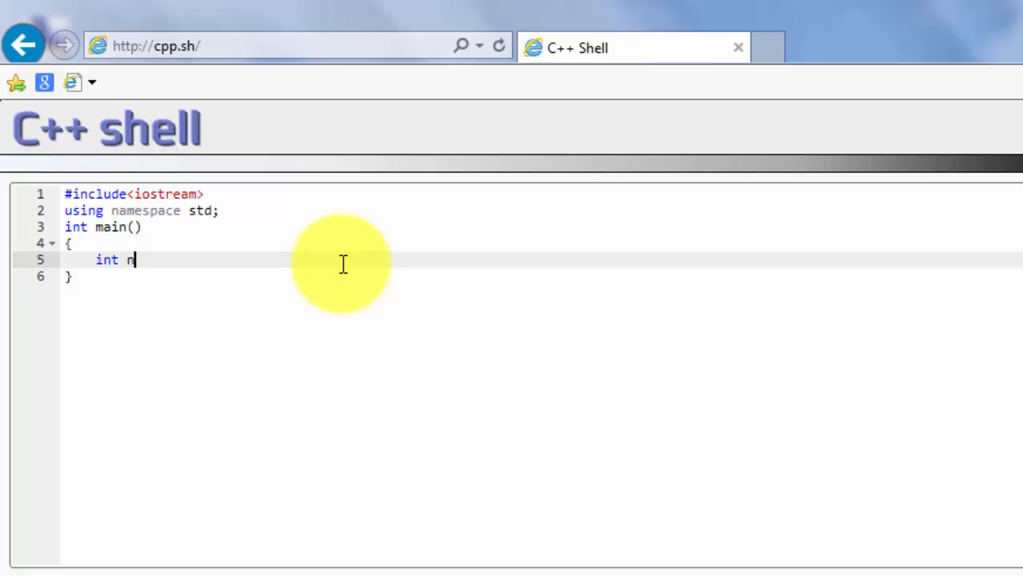
text(;)
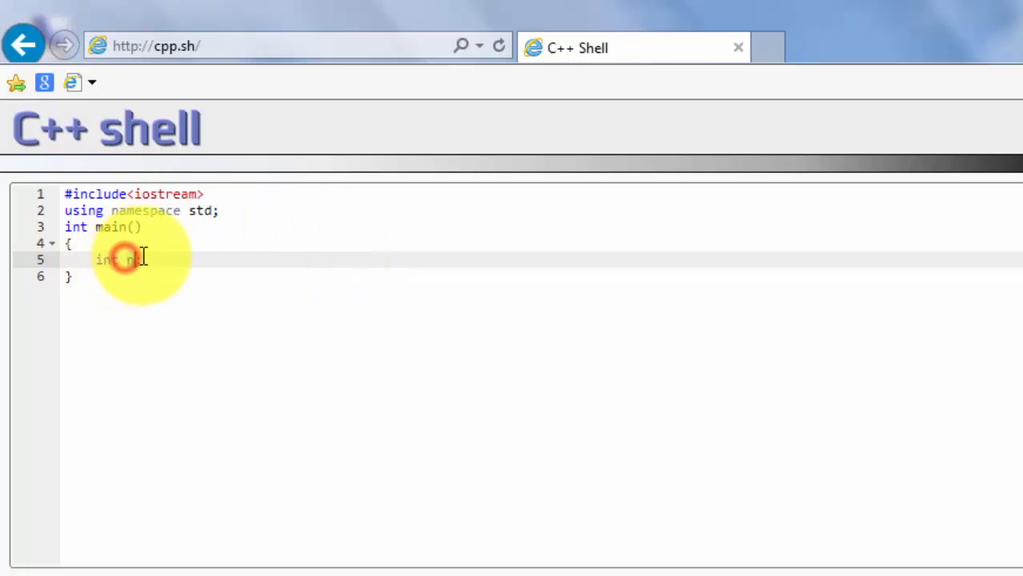
text(n;)
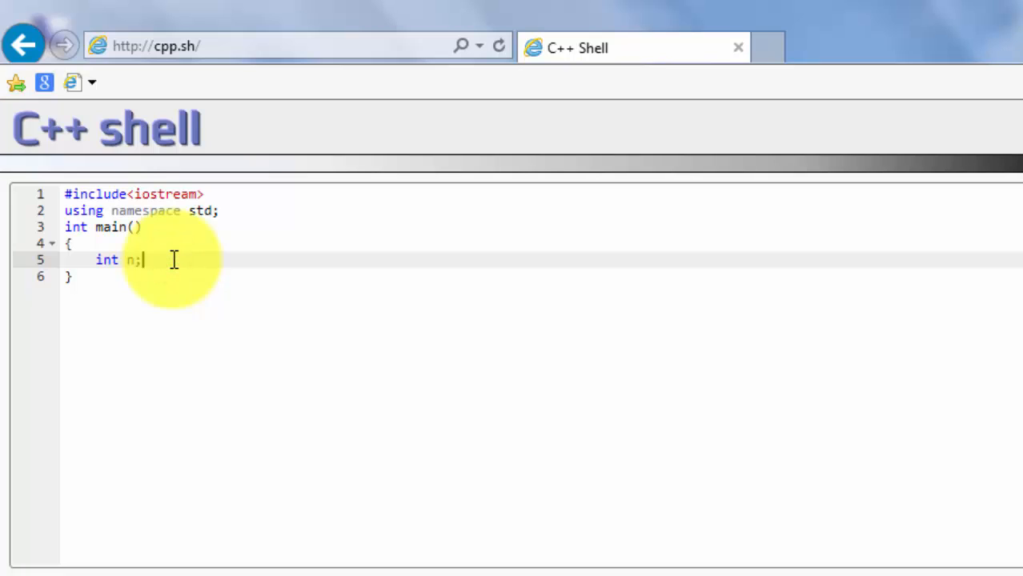
key(Return)
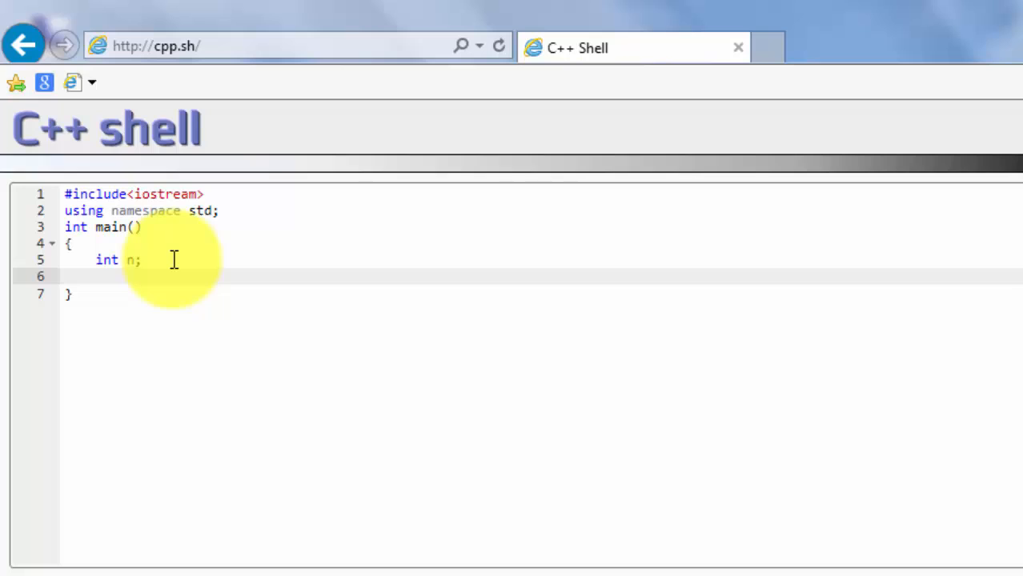
Add cout<<"This program is going to find out even and odd number"; as main's first output.
text(cout<<)
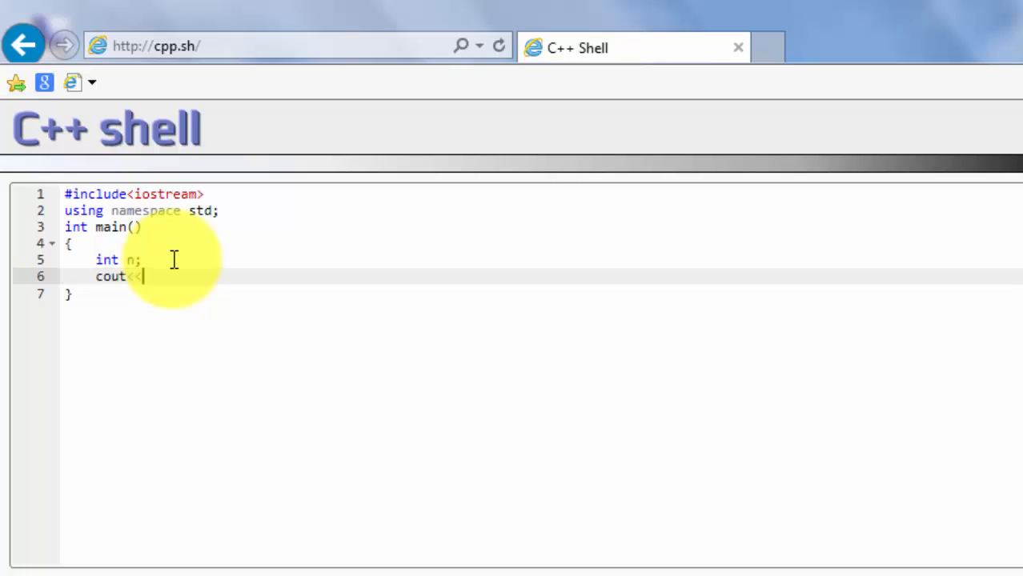
text(")
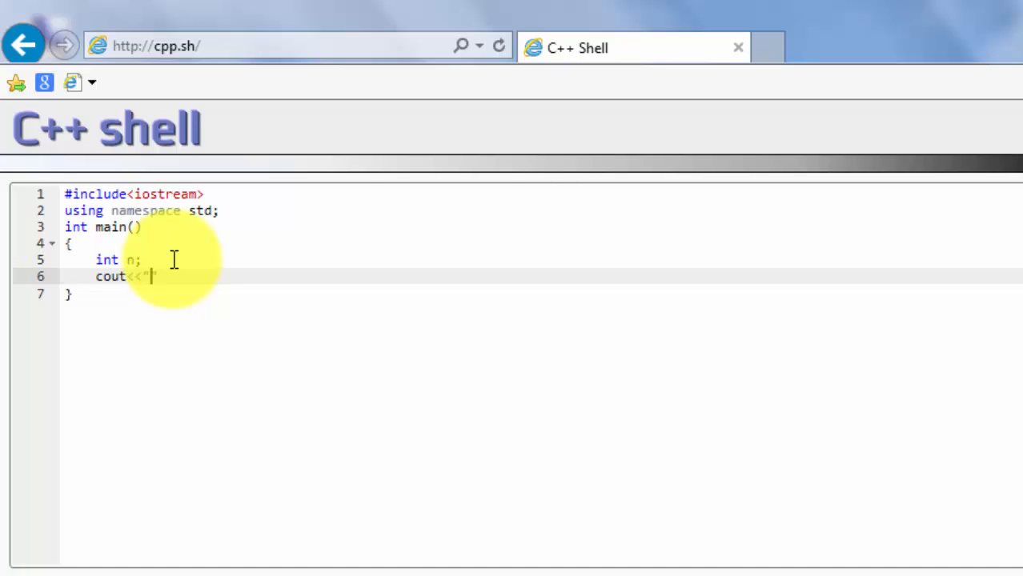
text(this)
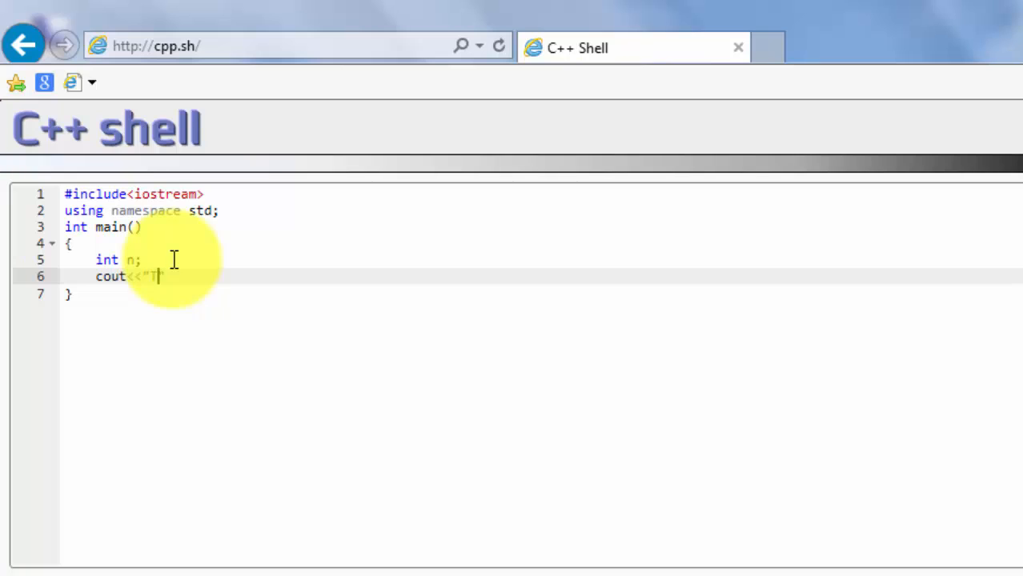
text(his program)
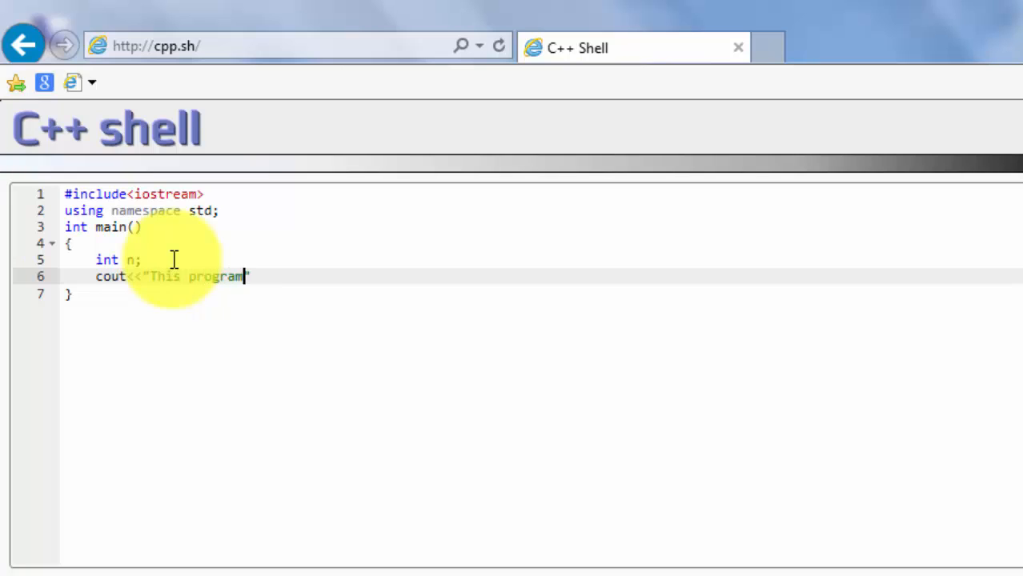
text(is goin)
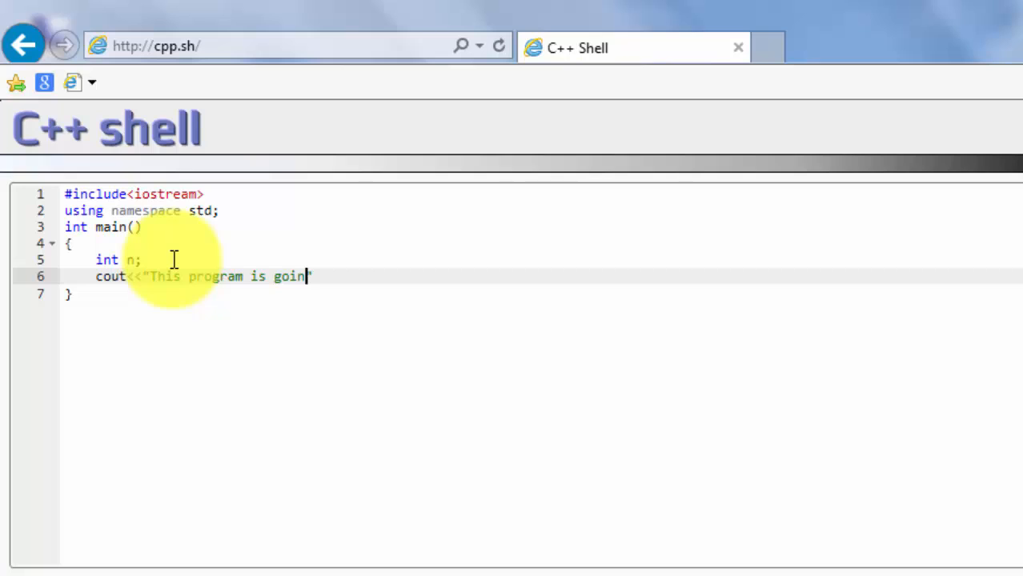
text(g to find ou)
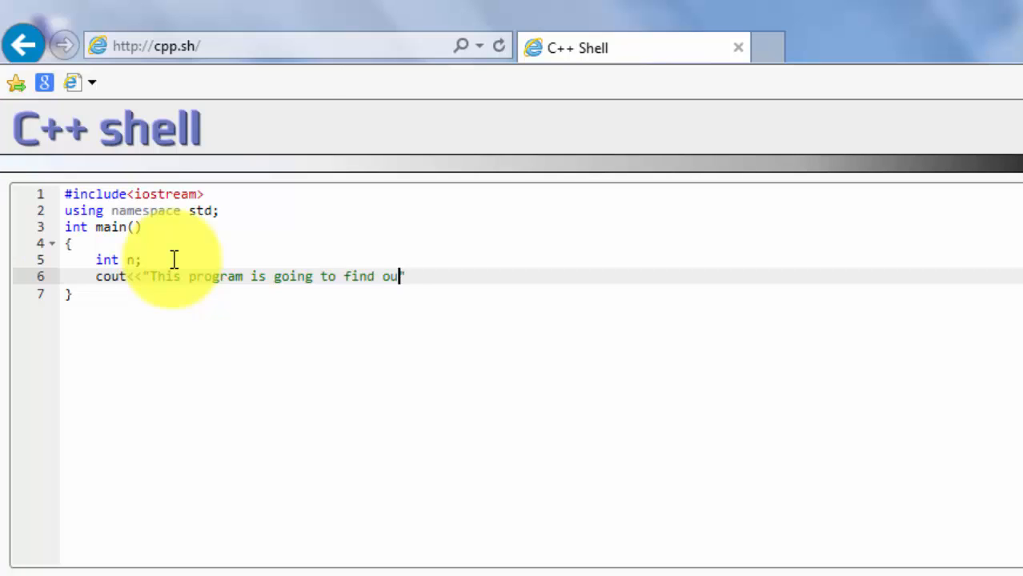
text(even and odd)
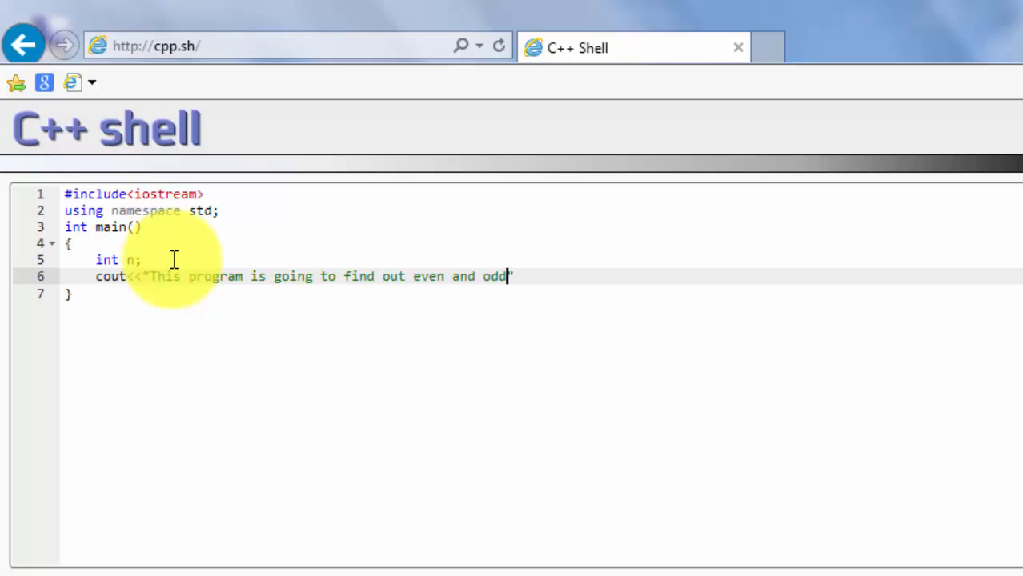
text(number")
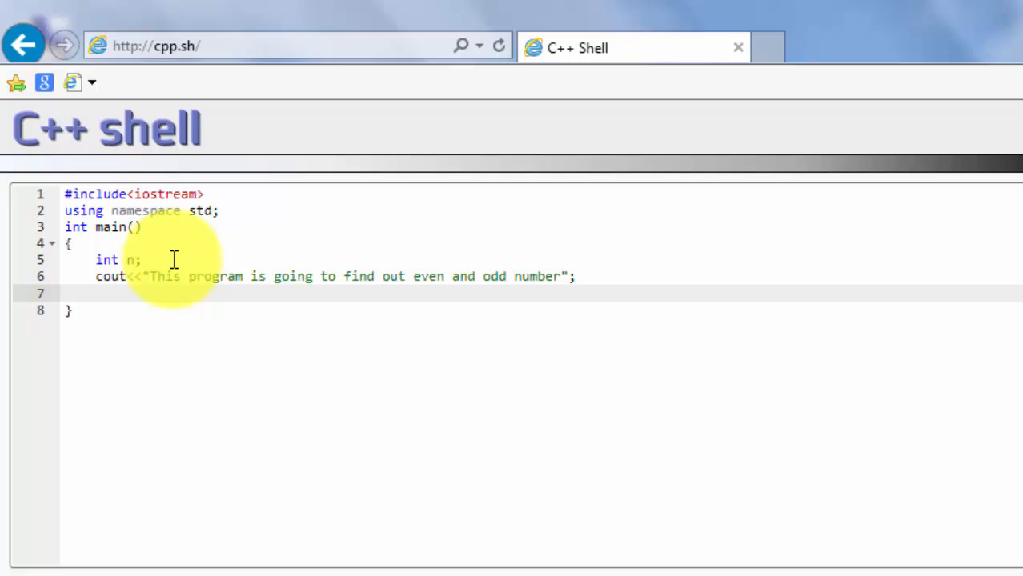
Start a second cout<<"" line below the intro message.
text(cout<<)
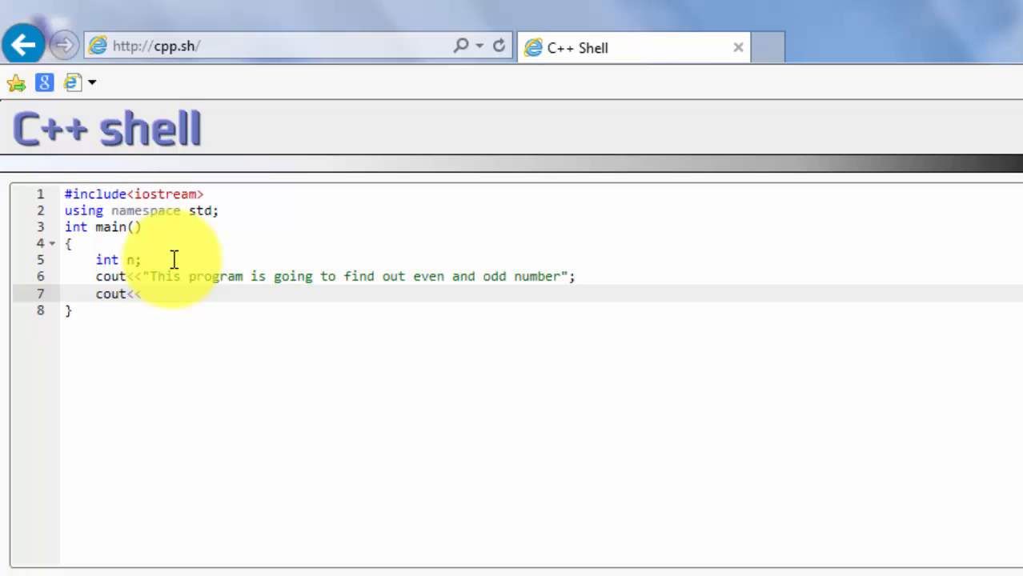
text("";)
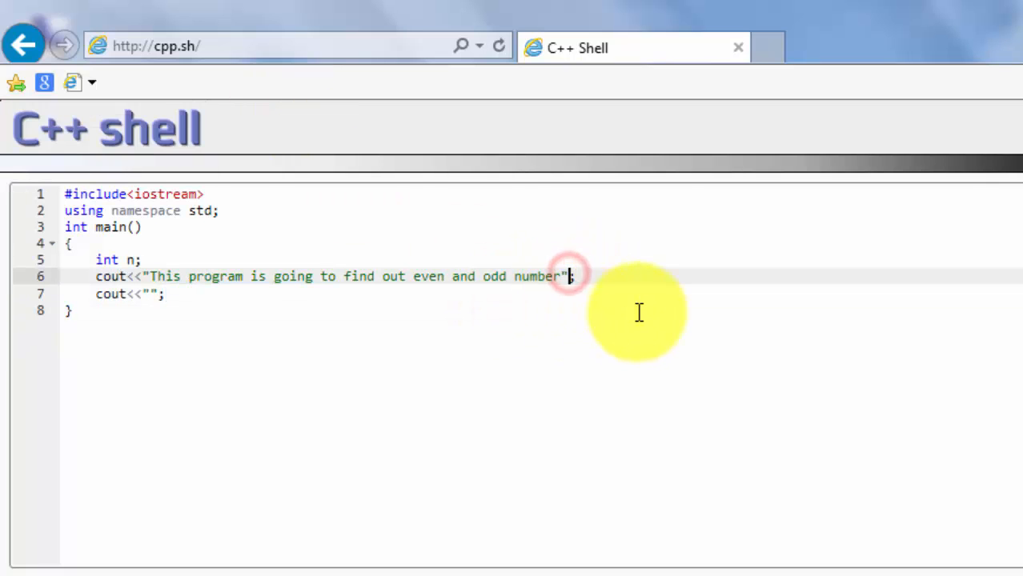
Append <<"\n" so the intro message ends with a newline.
text(<<)
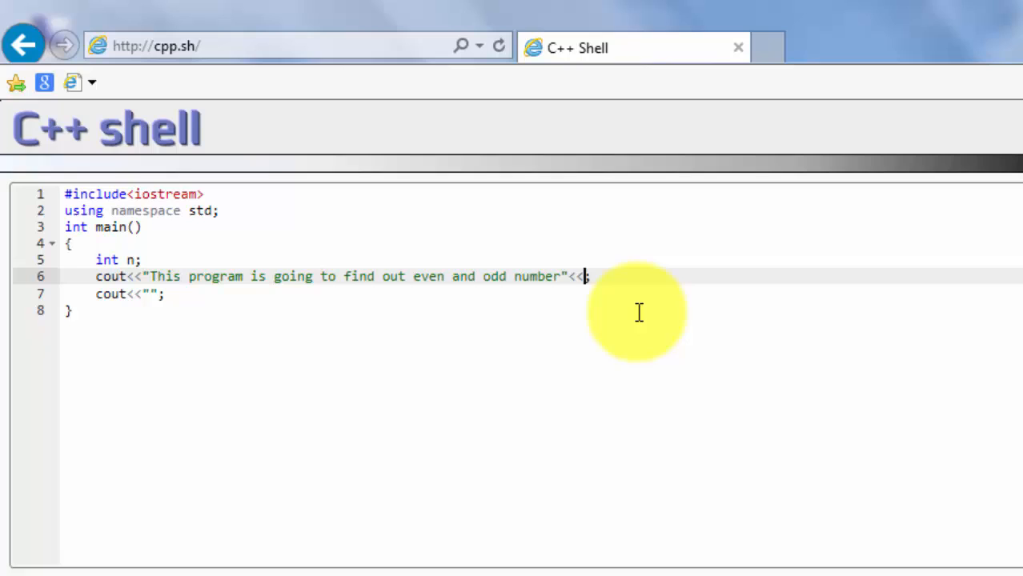
text("")
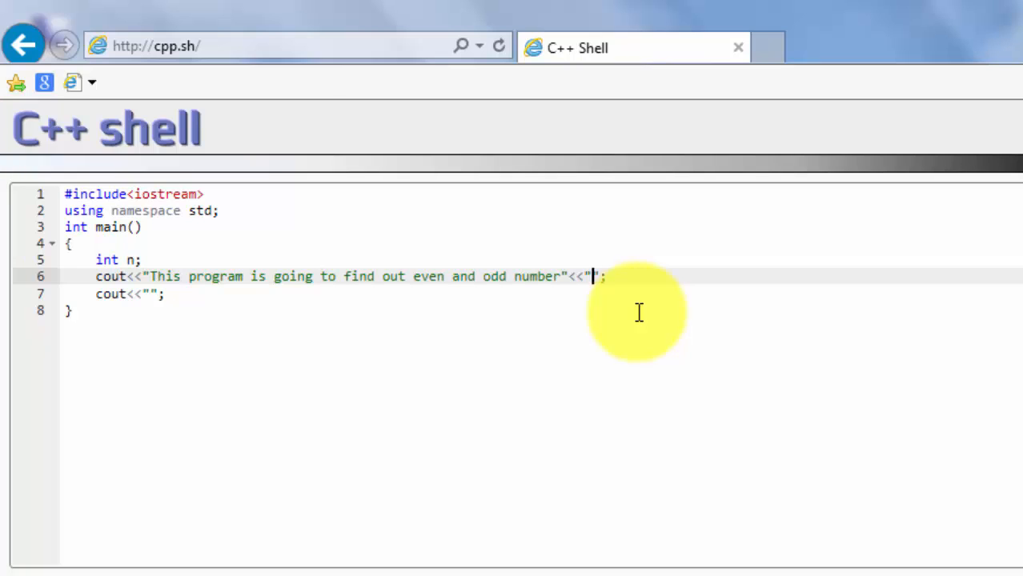
text(\n)
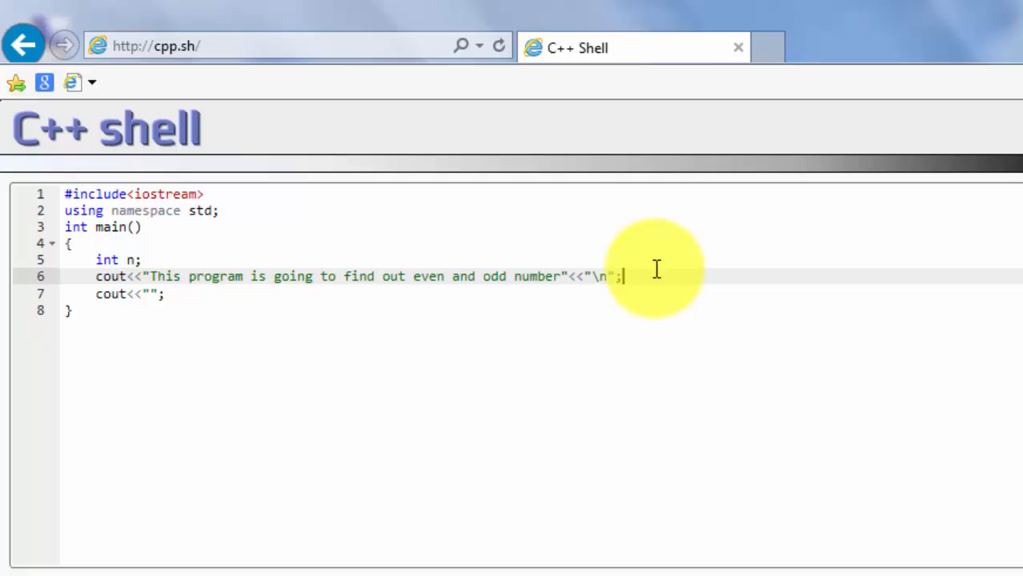
mouse_move(131, 301)
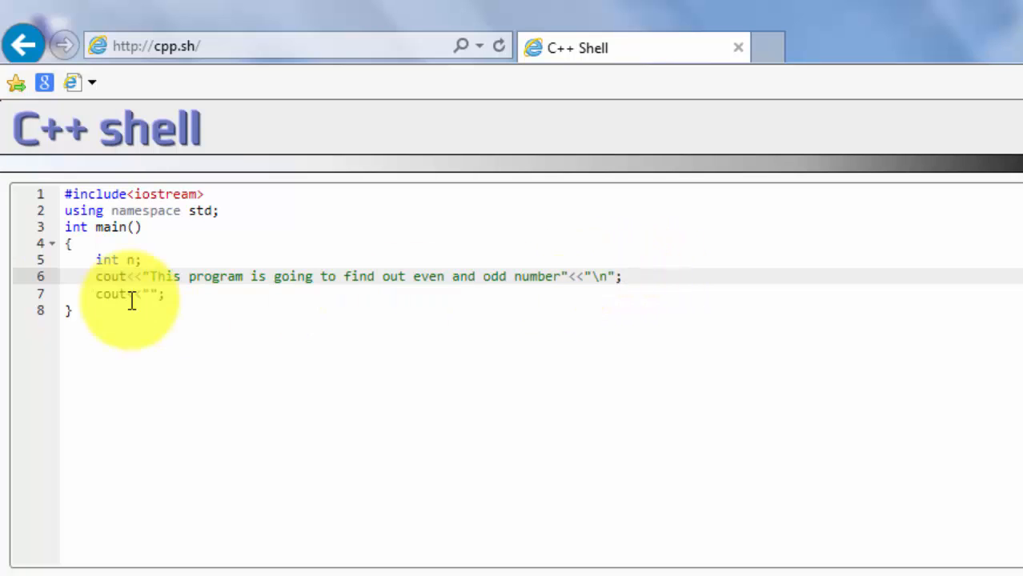
mouse_move(661, 322)
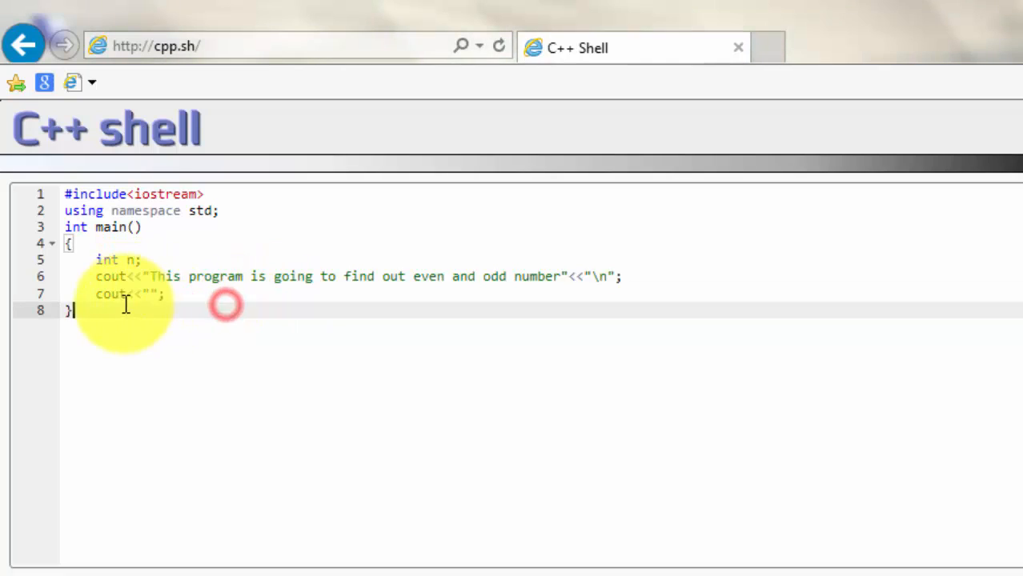
Fill the second cout with "Enter any integer number" and read the value with cin>>n;.
click(165, 294)
text(Enter a)
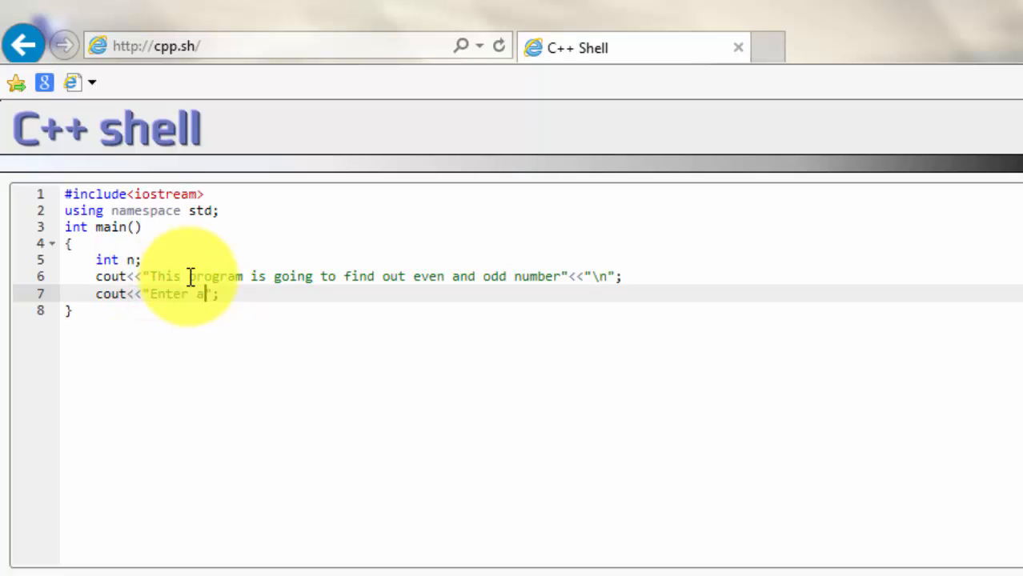
text(ny inte)
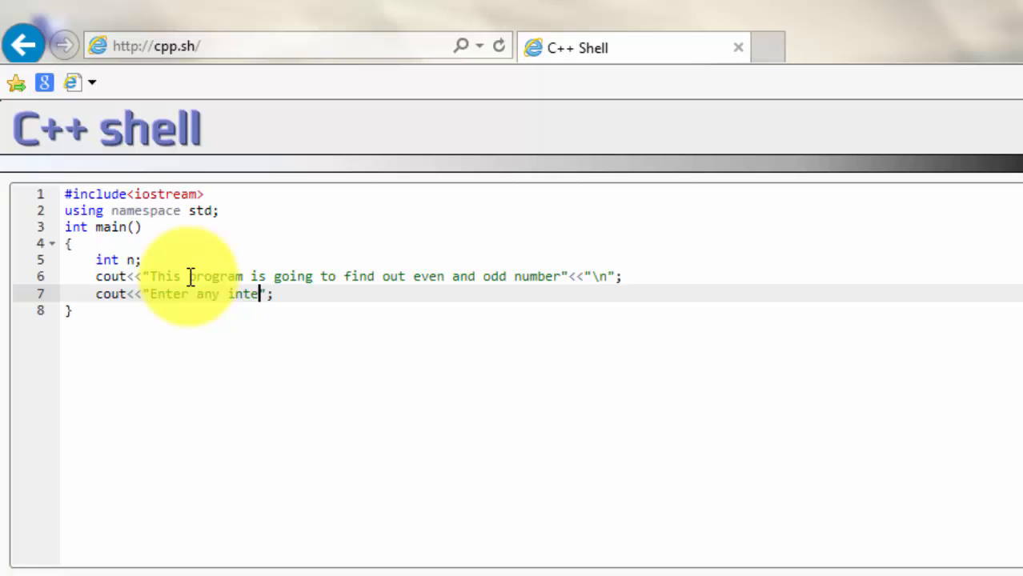
text(ger number)
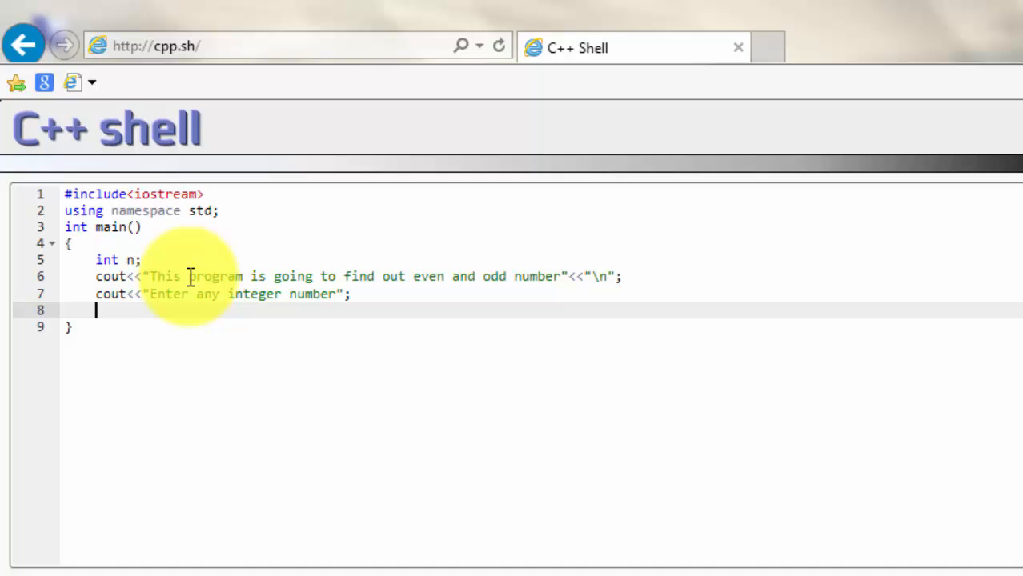
text(cin>>n;)
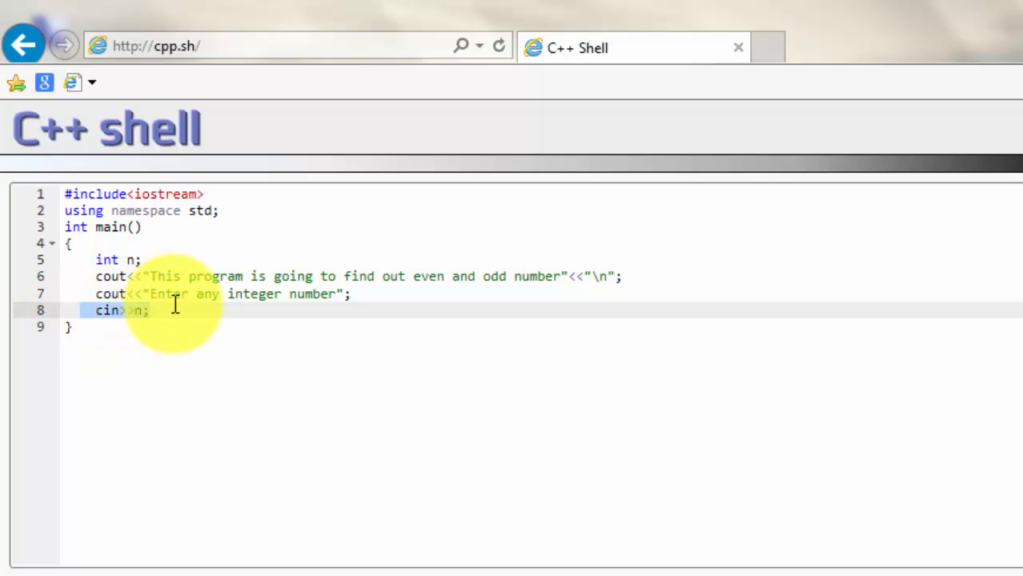
mouse_move(115, 295)
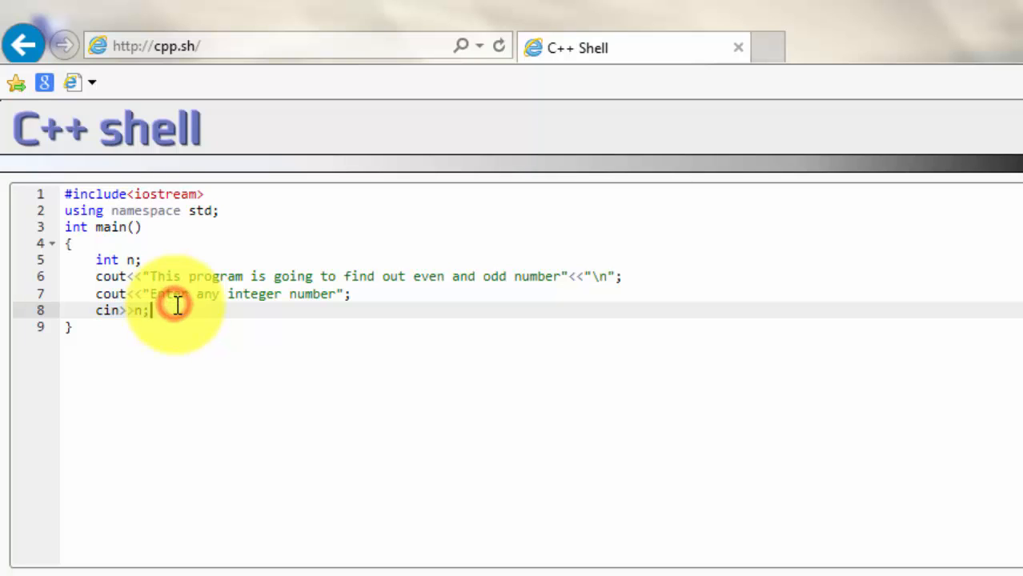
mouse_move(165, 311)
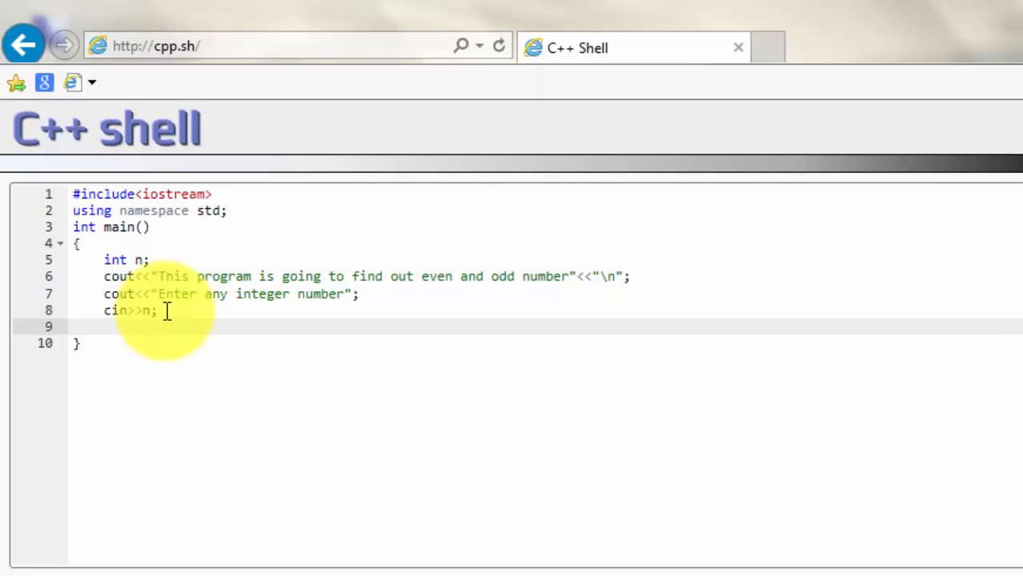
Add the condition if(n%2==0) on the line after cin>>n;.
text(if)
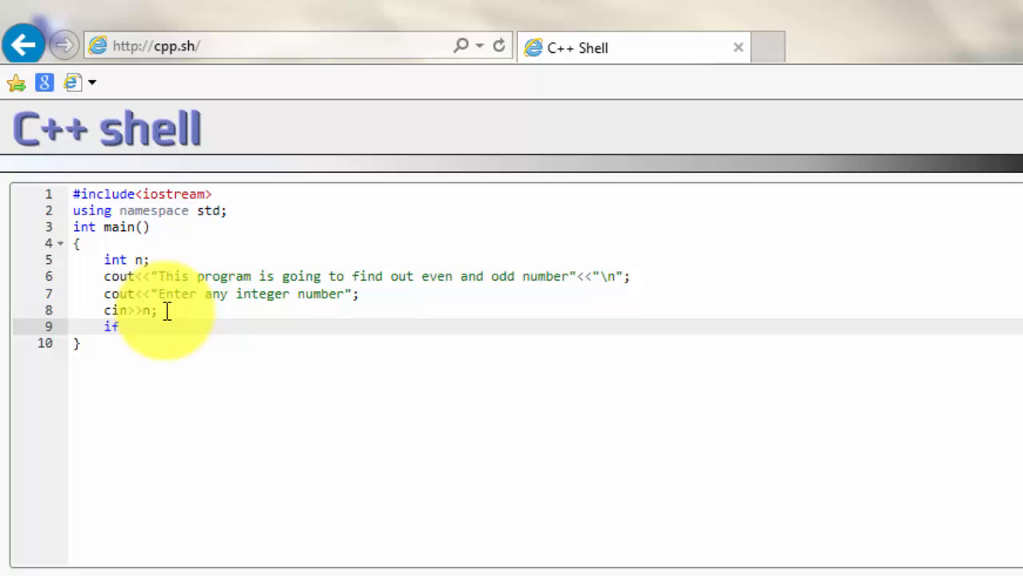
text(()
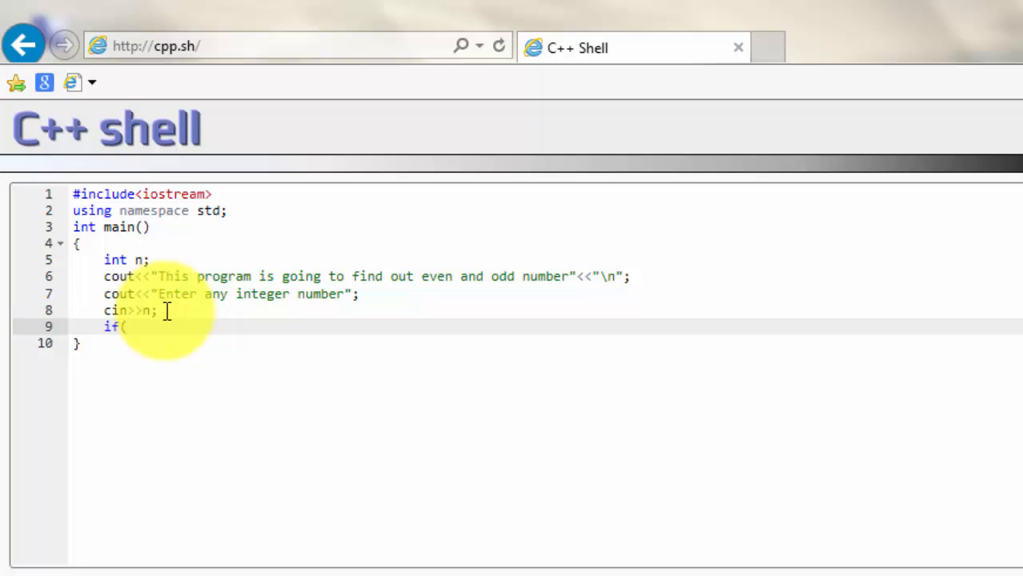
text(n)
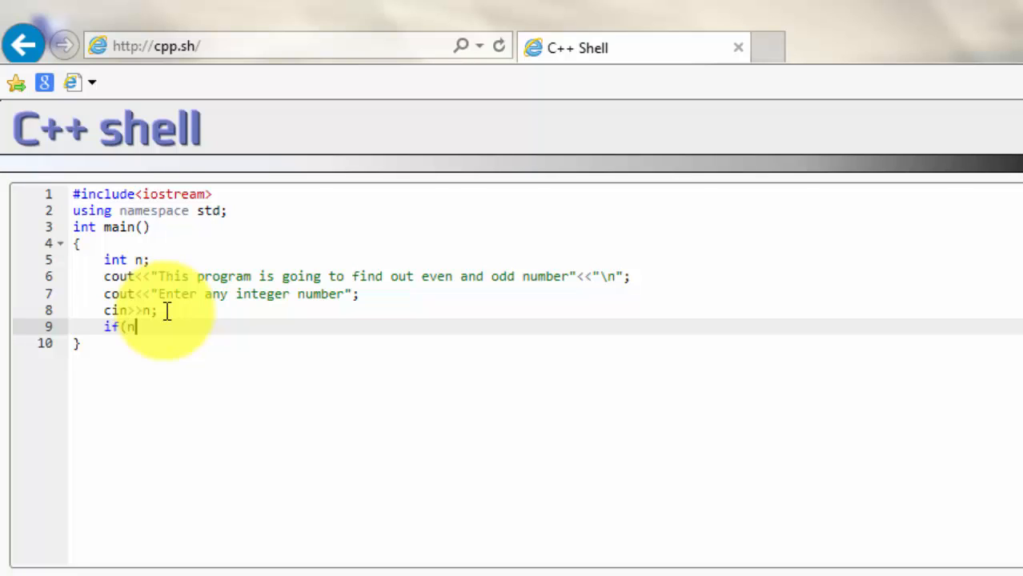
text(%)
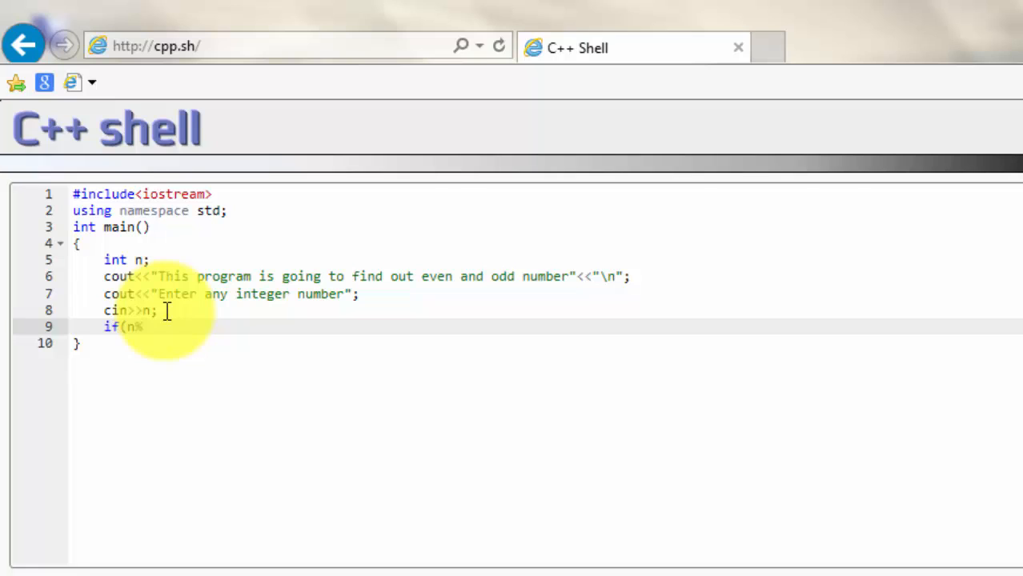
text(2==)
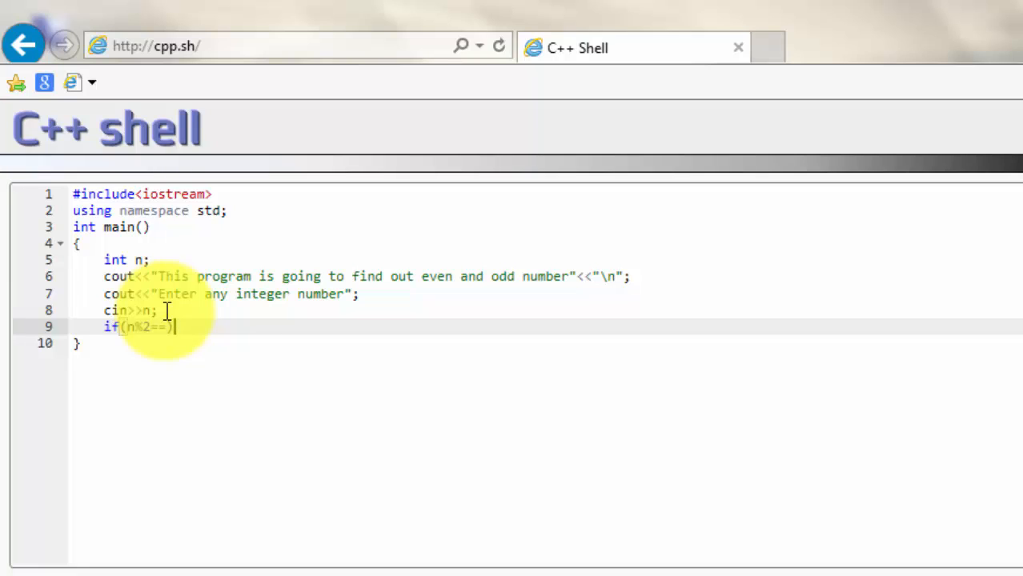
text(0)
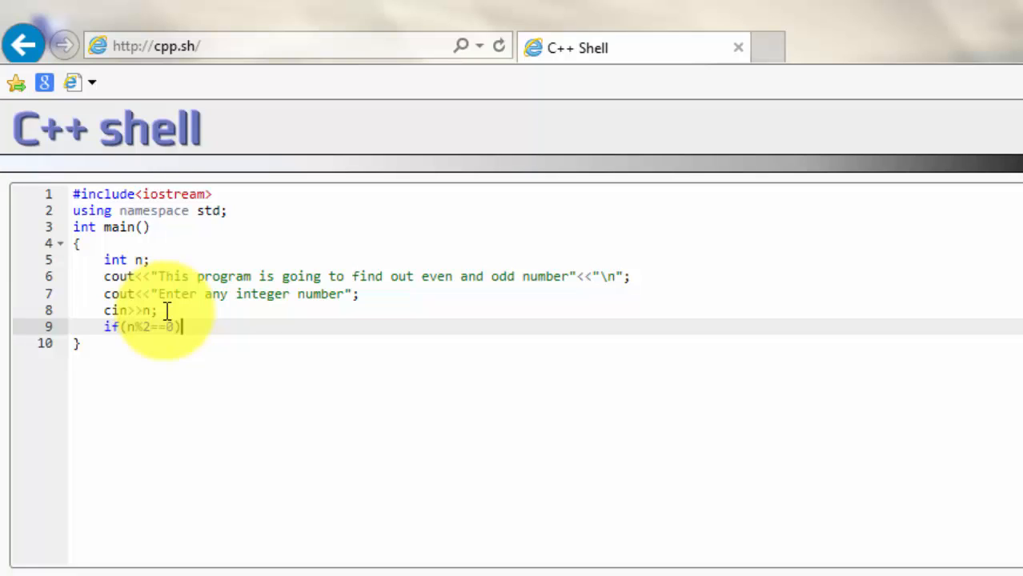
mouse_move(401, 227)
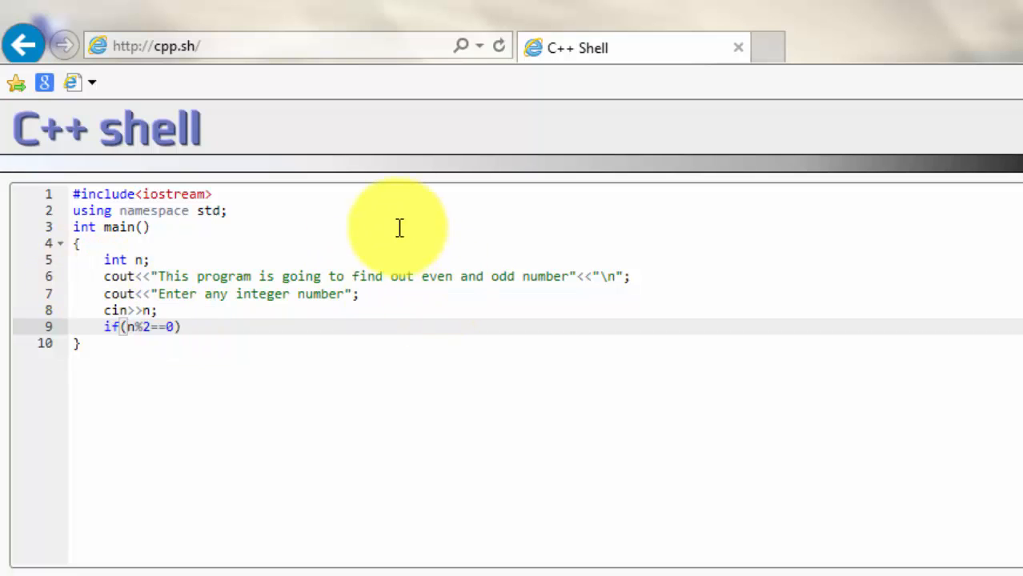
mouse_move(371, 250)
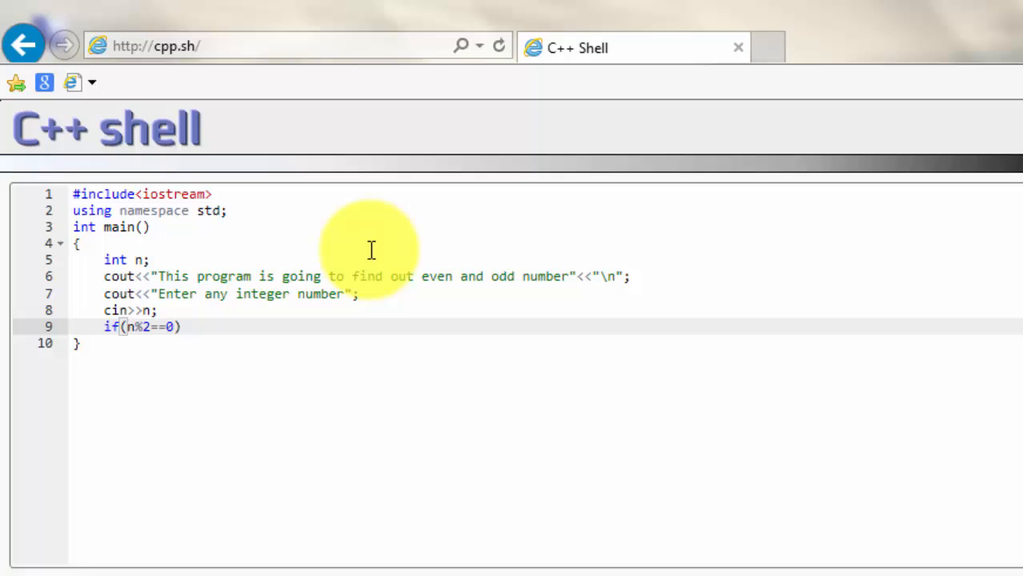
click(180, 327)
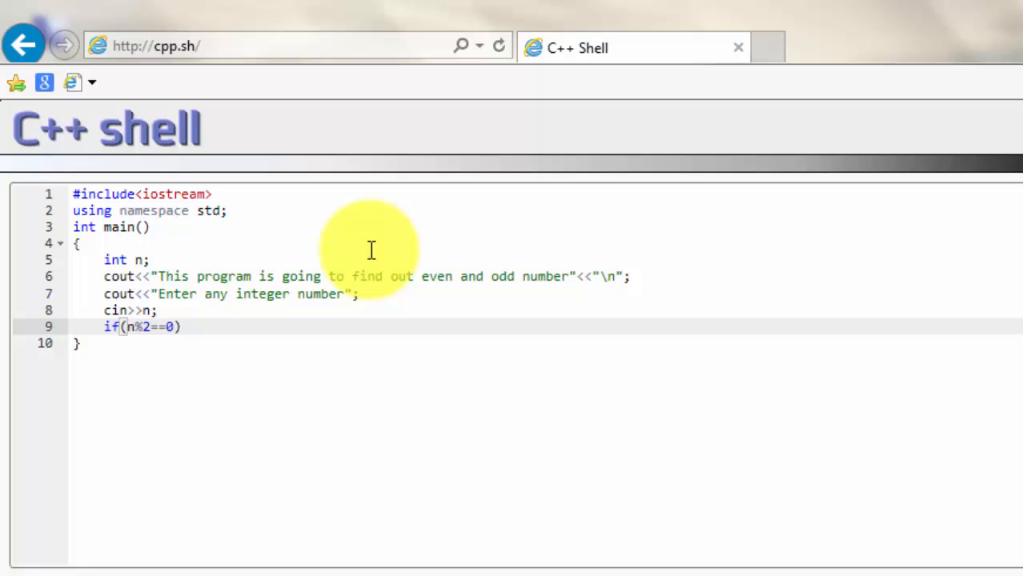
Under the if, print "This is Even number" with cout.
text(cout<<")
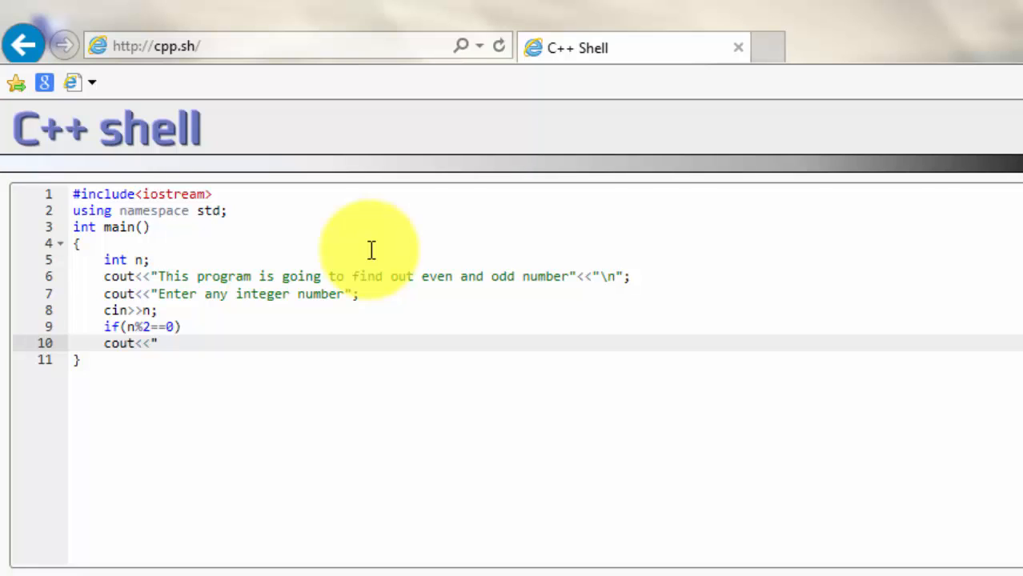
text(This is)
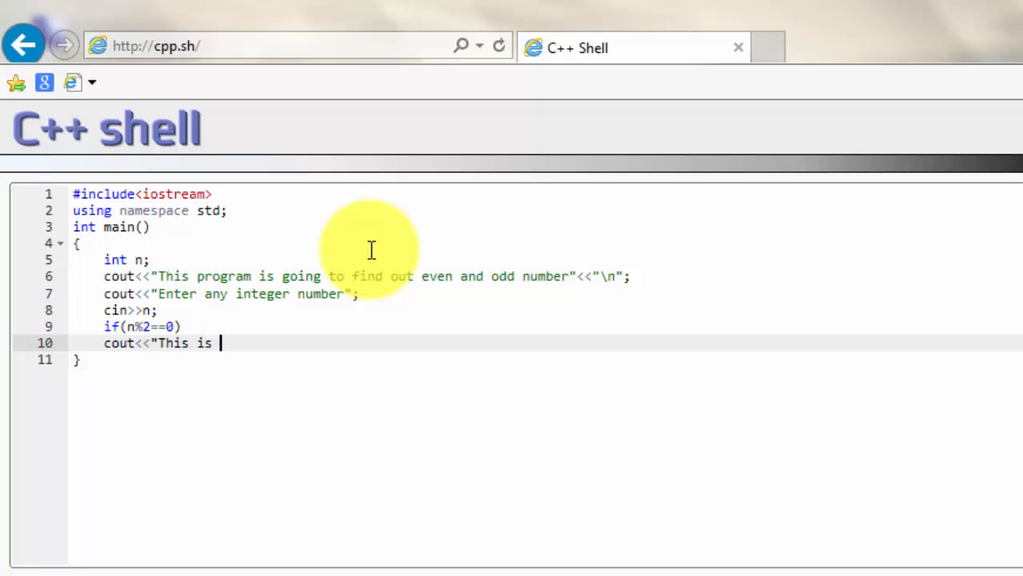
text(Even number;)
text(cout<<)
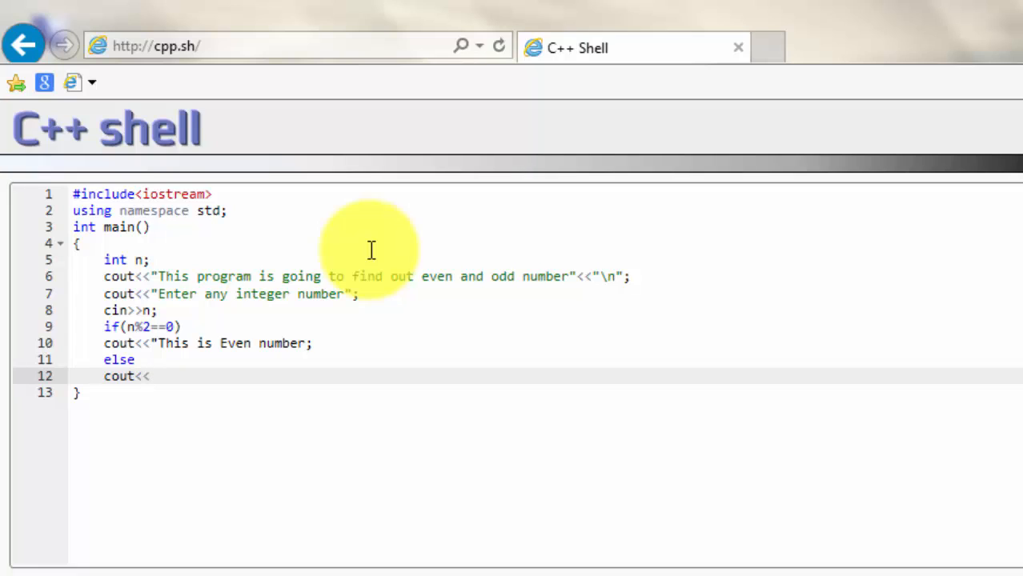
Add the else branch printing "This is odd number"; and fix the even message's missing quote.
text("T)
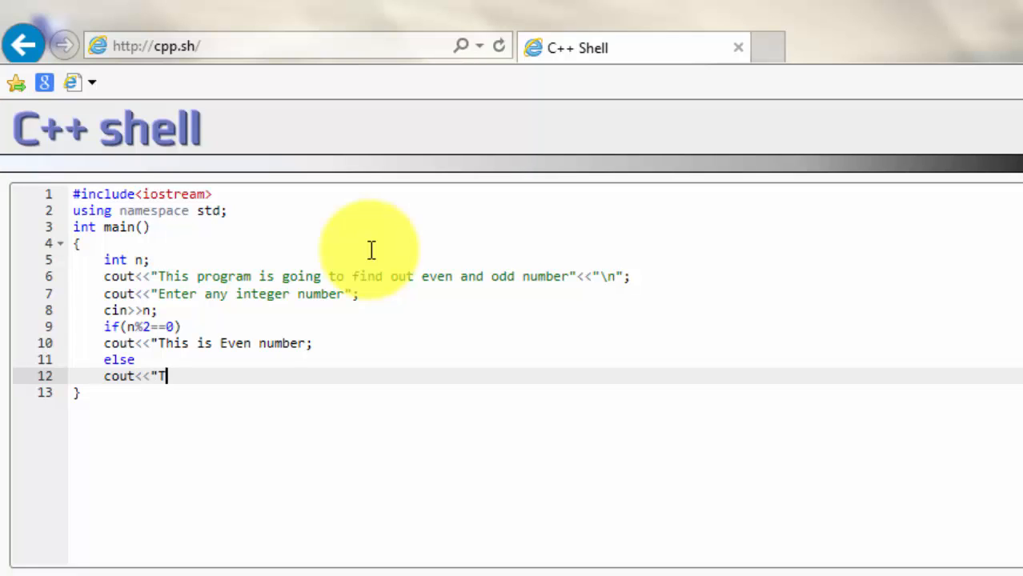
text(his is)
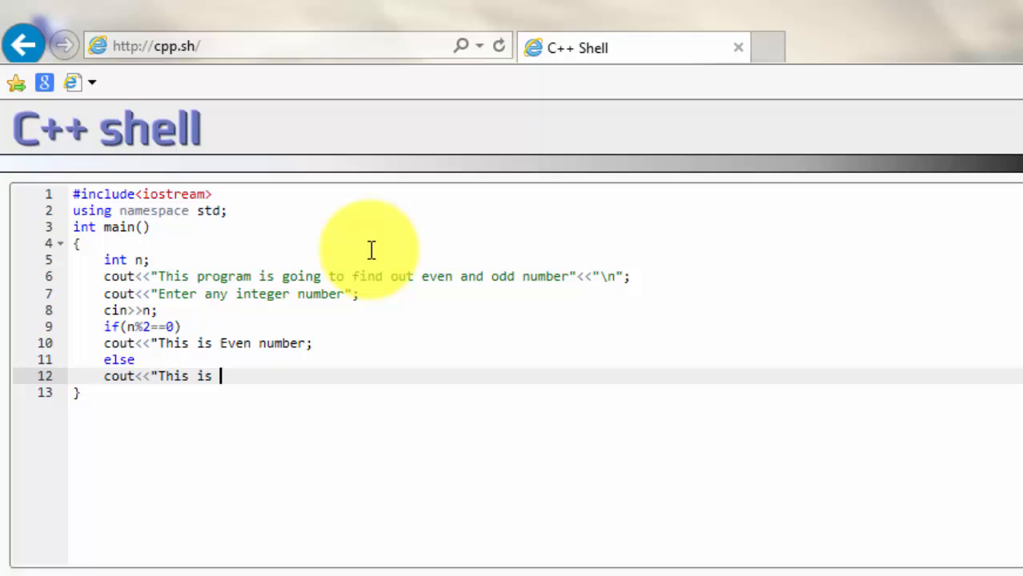
text(odd nu)
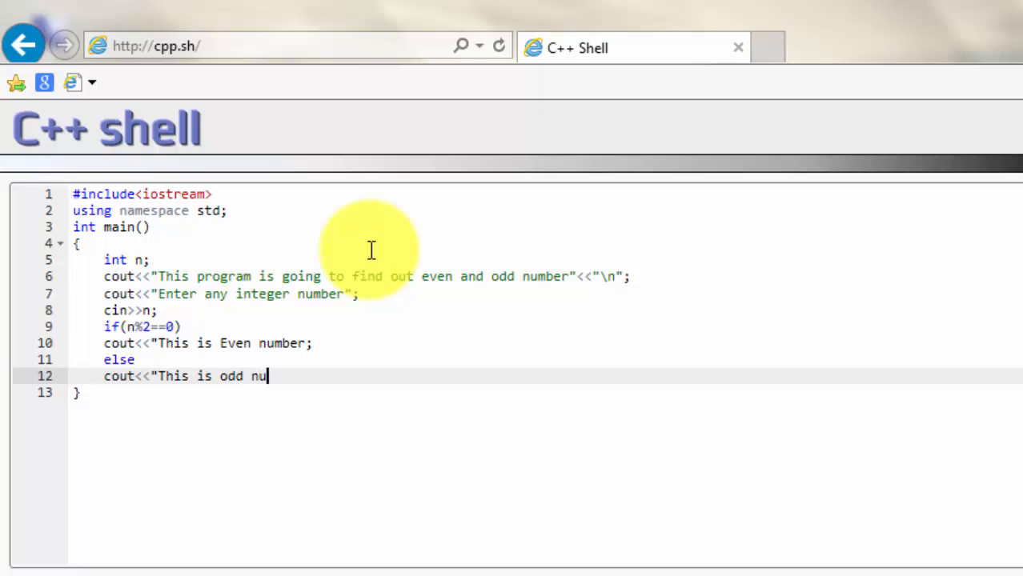
text(mber)
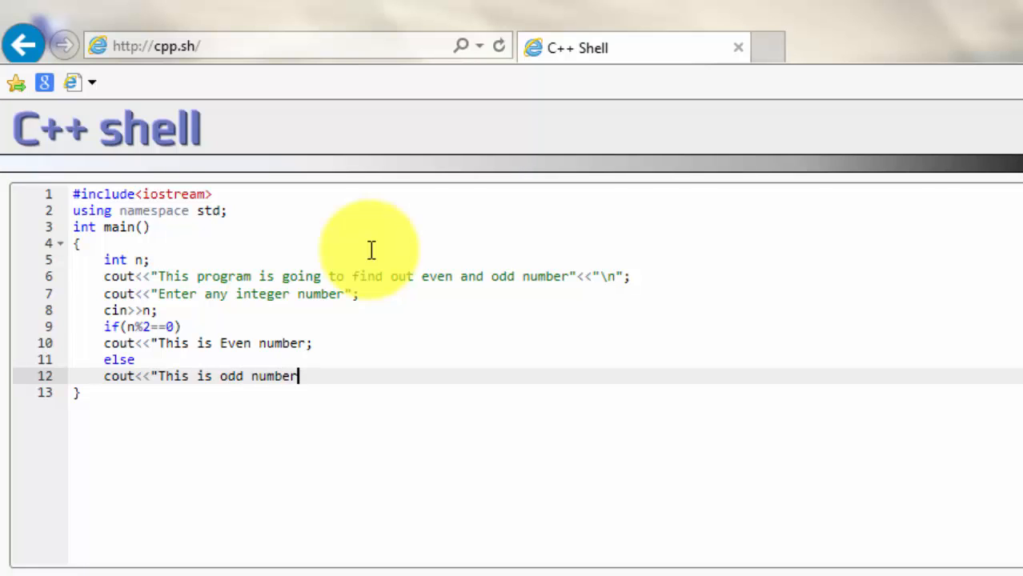
text(")
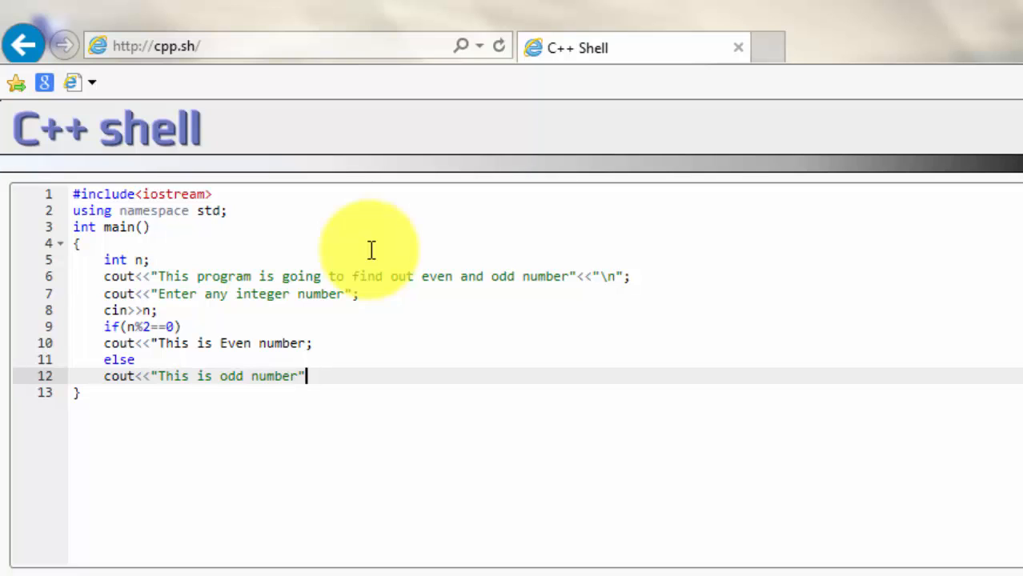
text(;)
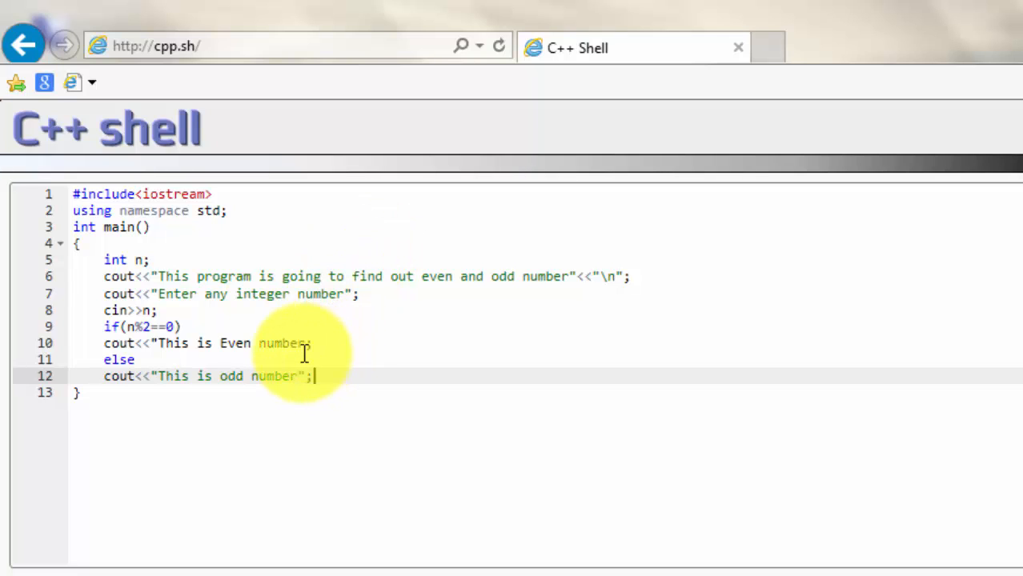
click(312, 342)
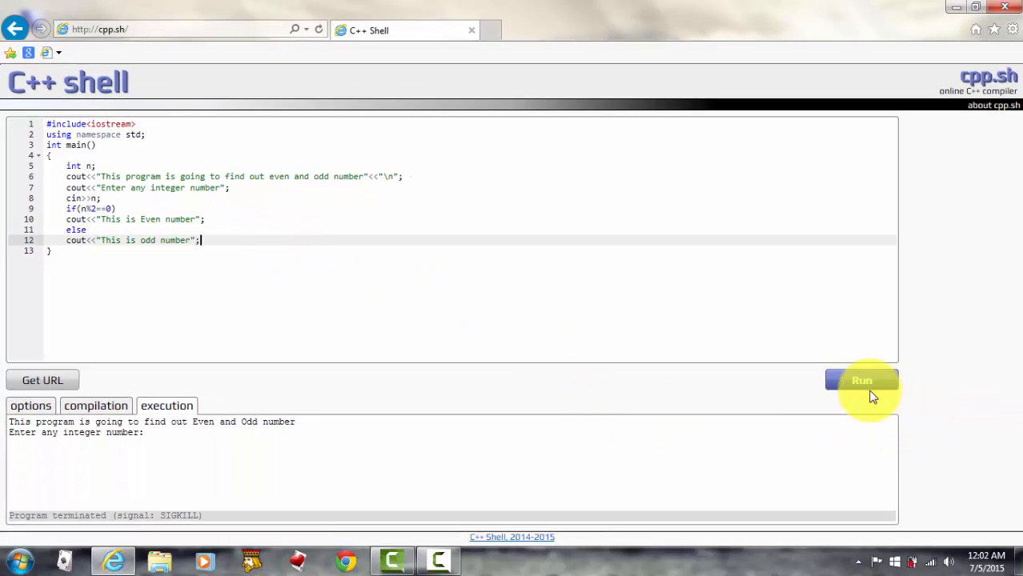
Run the program and highlight the introduction line in the output.
click(861, 381)
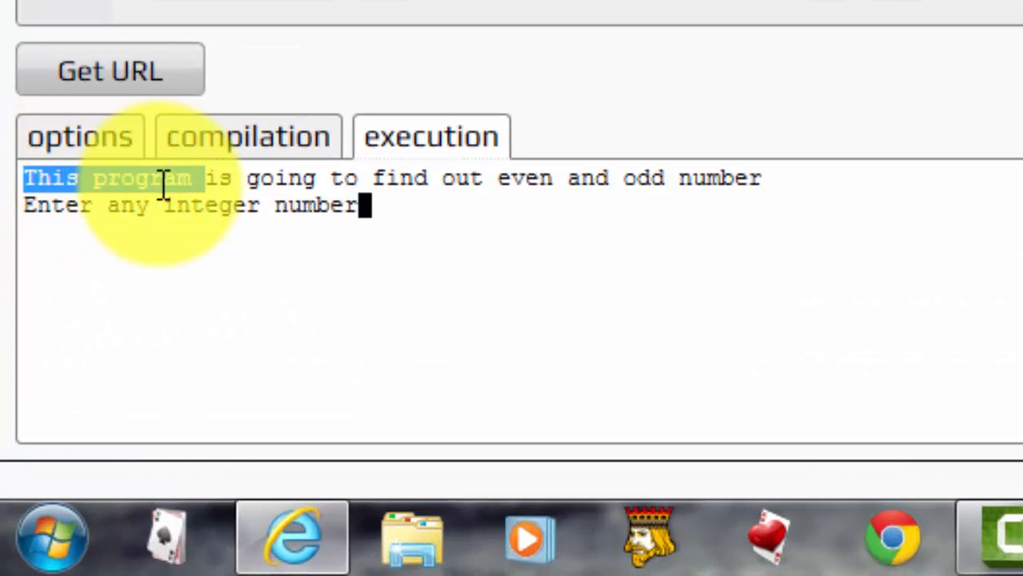
drag(24, 178, 755, 177)
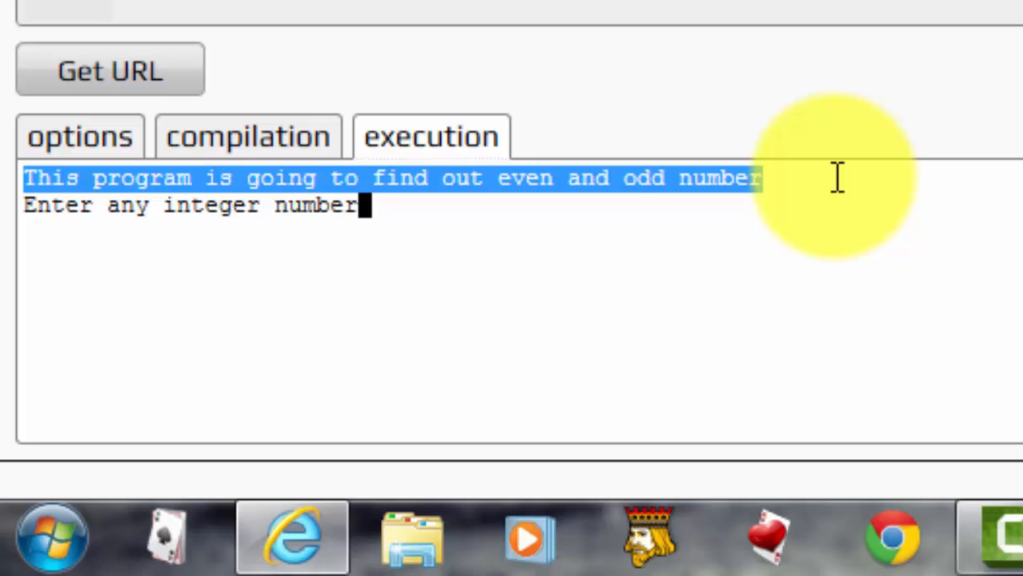
mouse_move(633, 48)
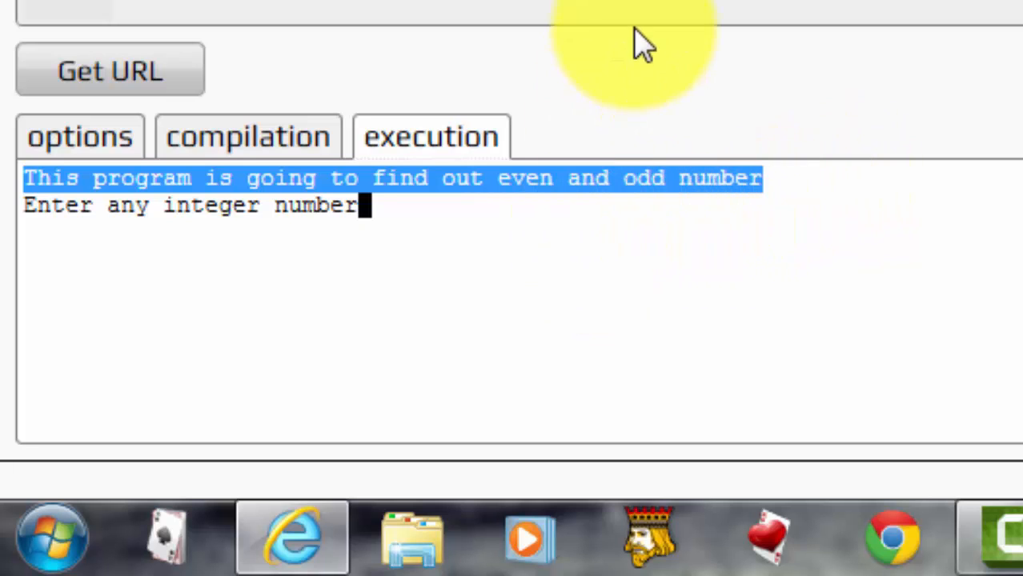
mouse_move(676, 48)
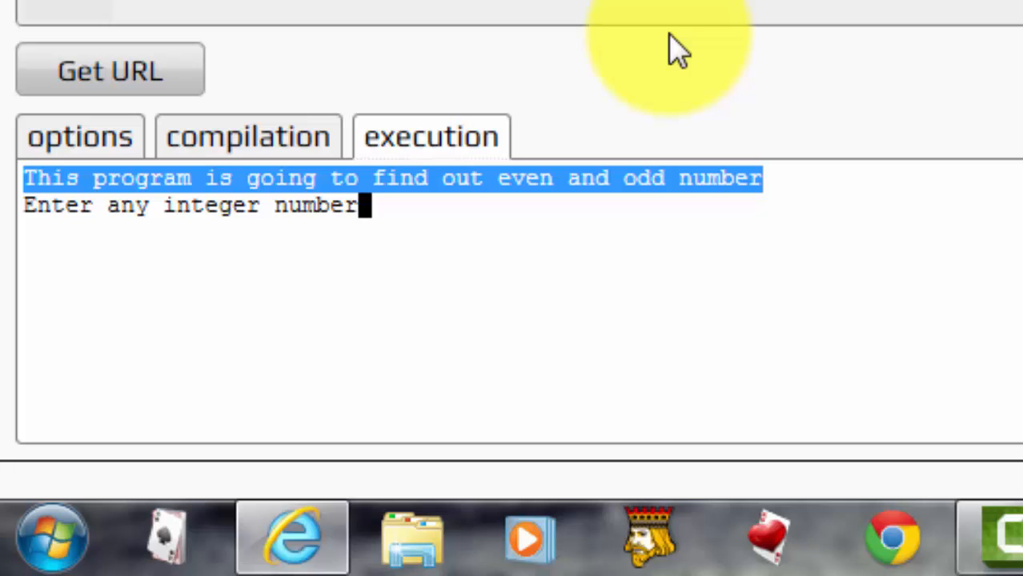
text(3)
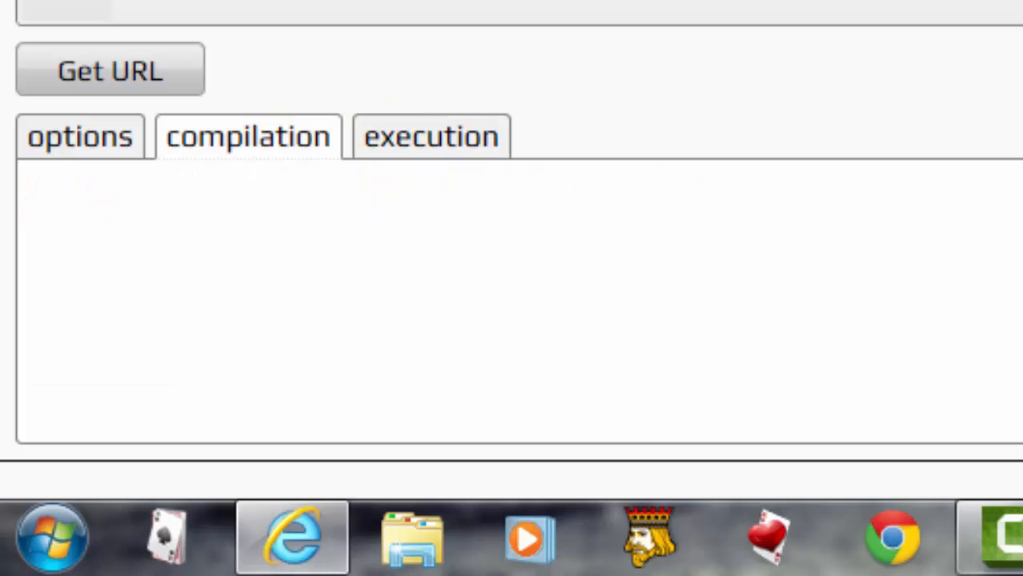
Enter 4 at the prompt and see "This is Even number" with normal termination.
click(430, 136)
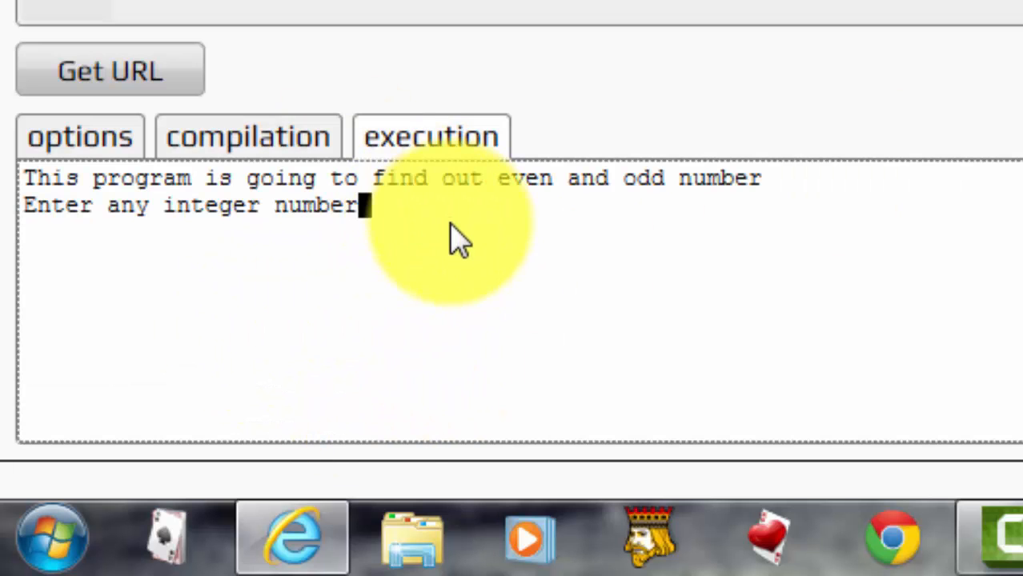
text(4)
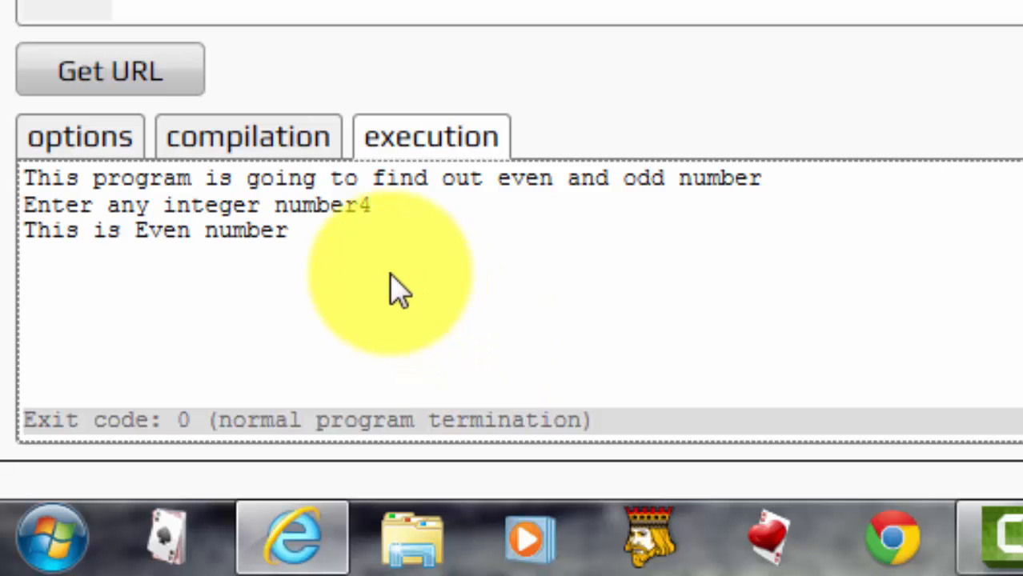
drag(91, 231, 301, 230)
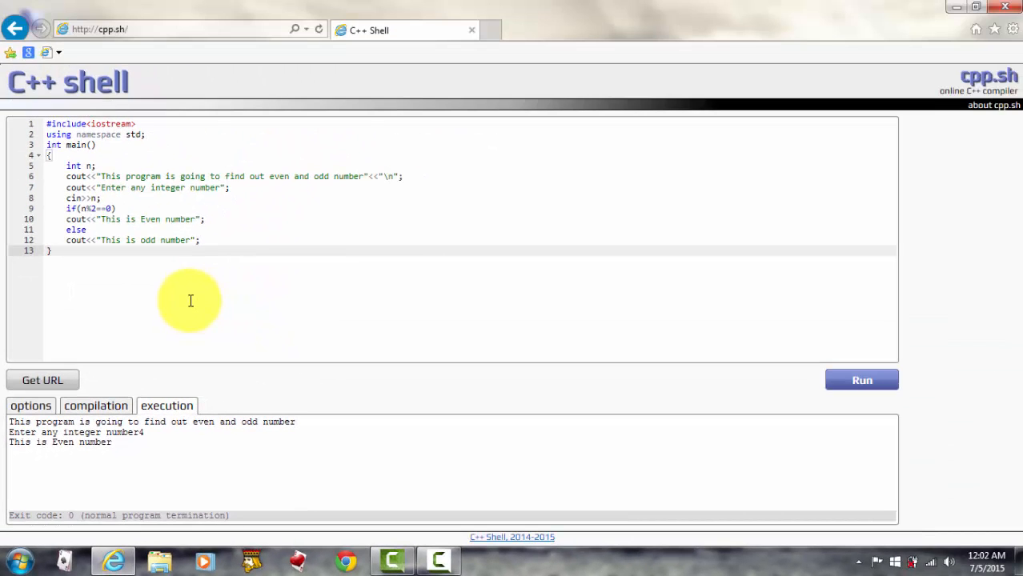
mouse_move(207, 264)
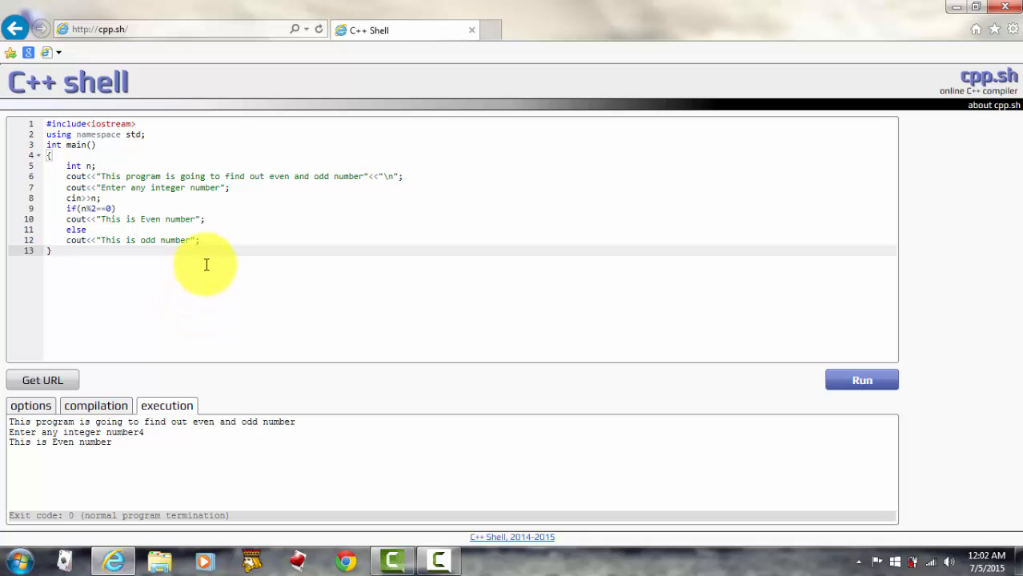
drag(207, 264, 136, 199)
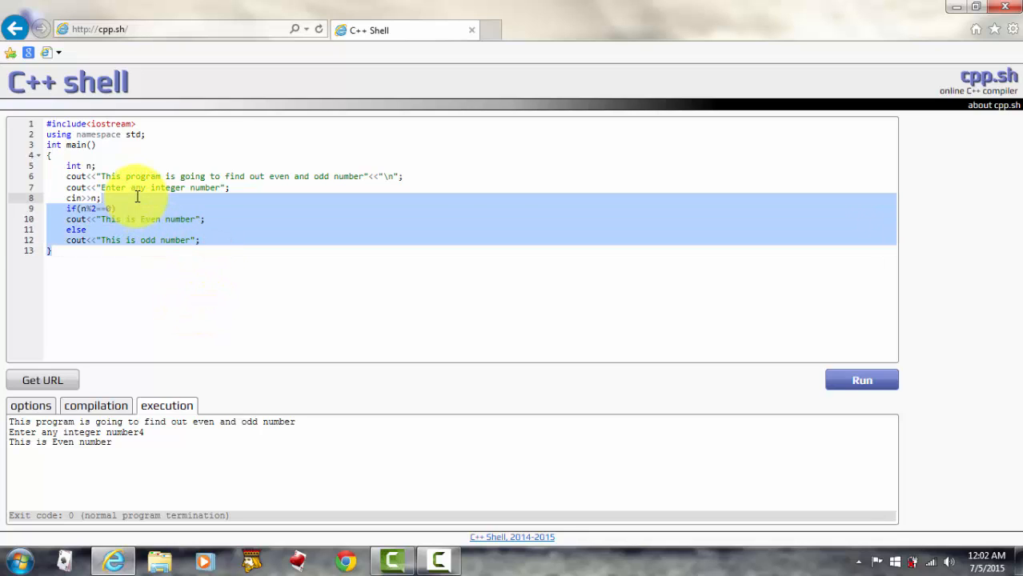